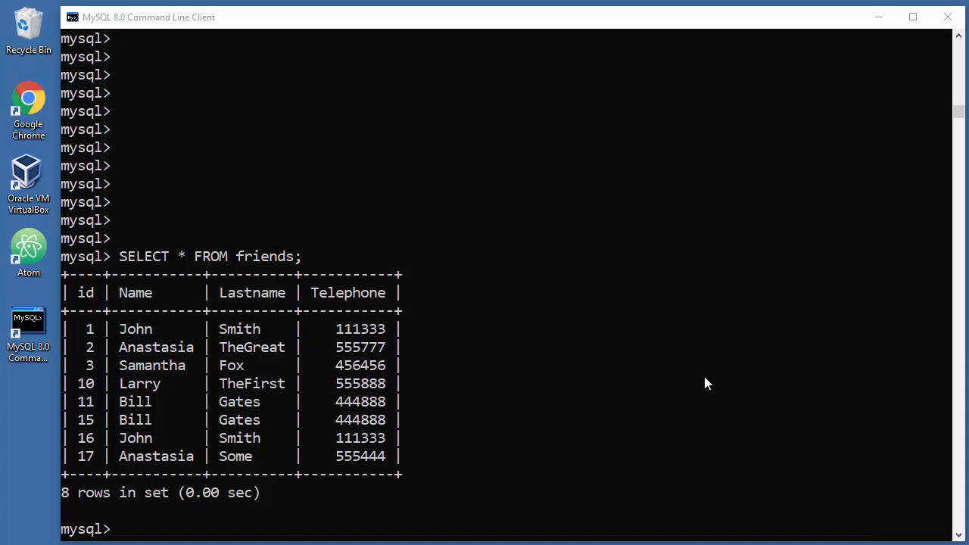
{"action": "mouse_move", "coordinate": [540, 384]}
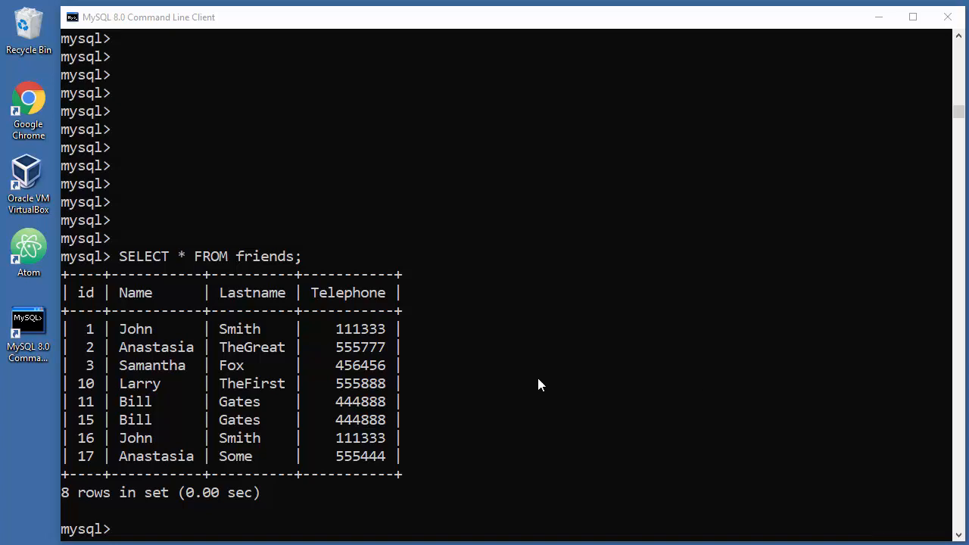
{"action": "mouse_move", "coordinate": [346, 333]}
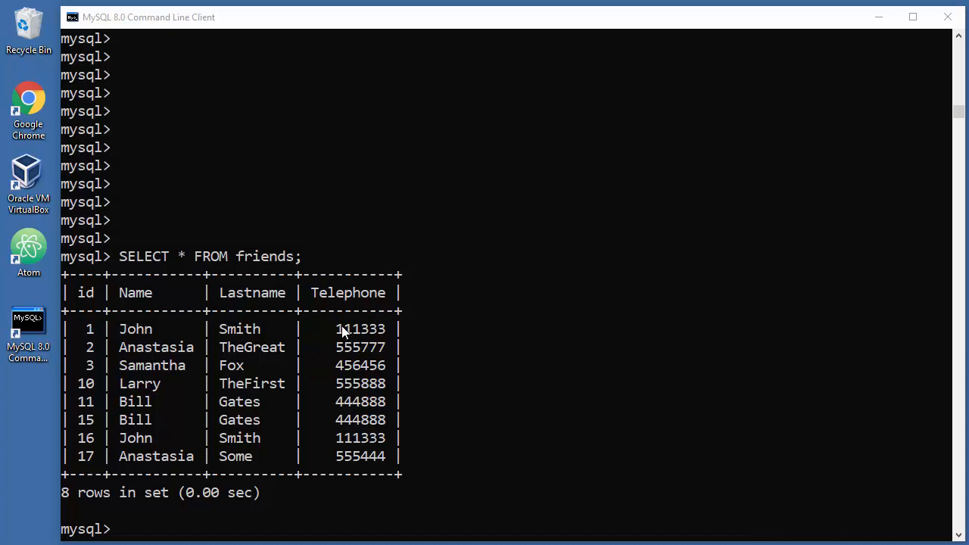
{"action": "mouse_move", "coordinate": [356, 309]}
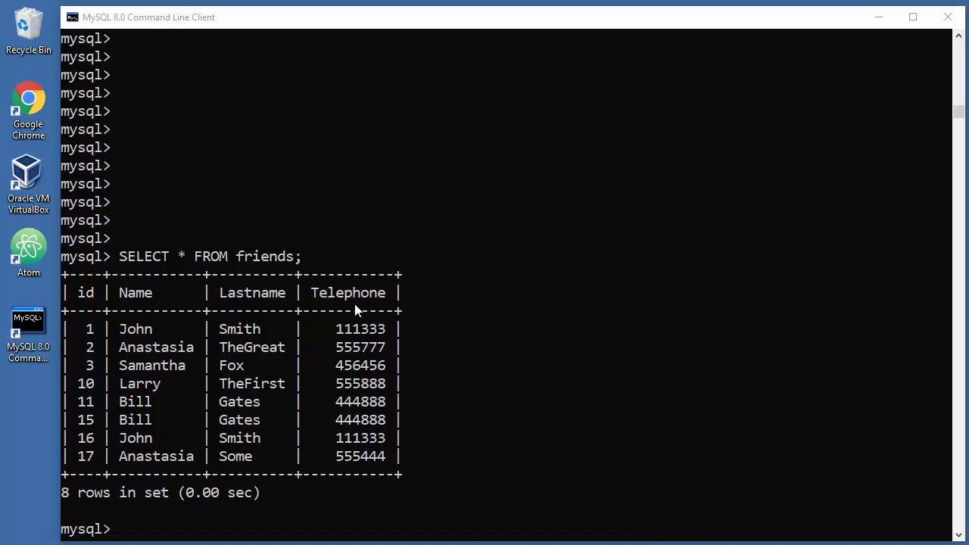
{"action": "mouse_move", "coordinate": [381, 336]}
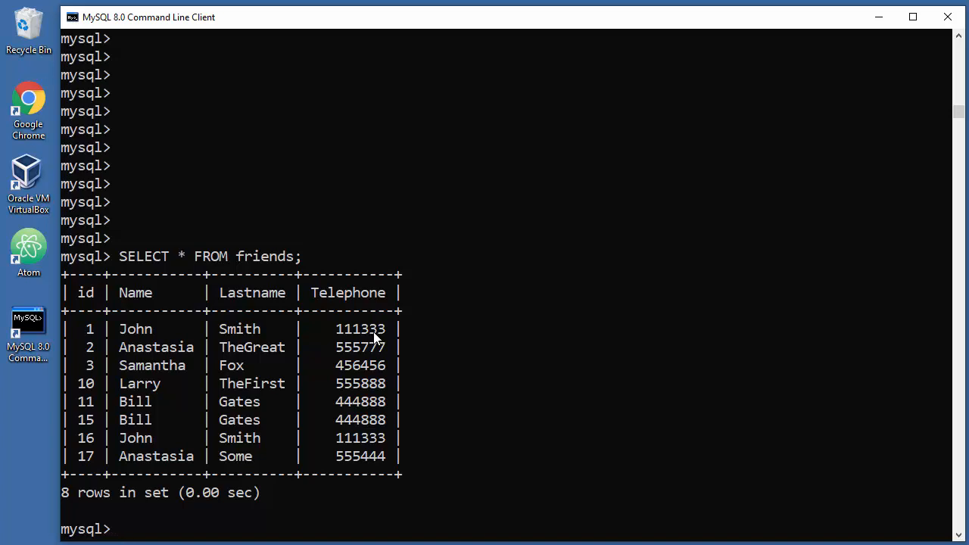
{"action": "mouse_move", "coordinate": [421, 345]}
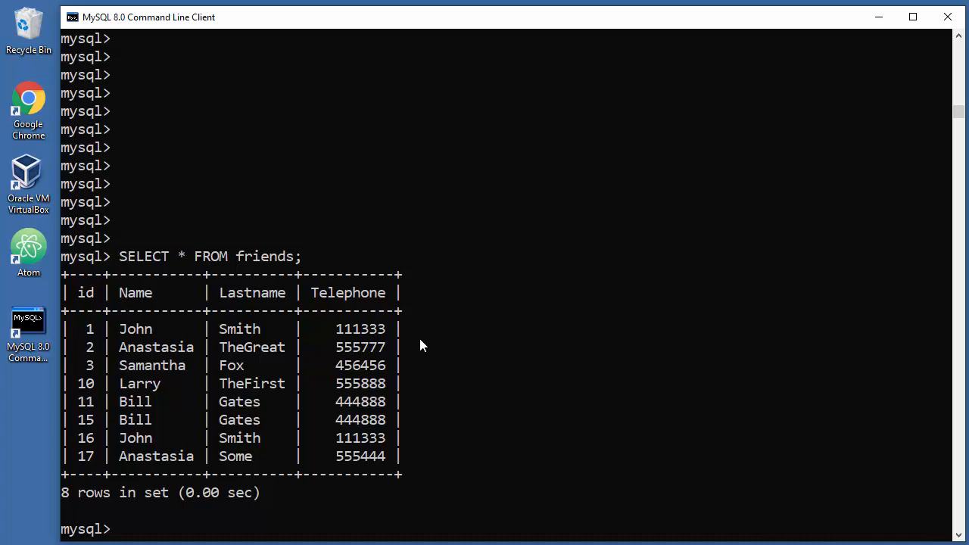
{"action": "mouse_move", "coordinate": [408, 360]}
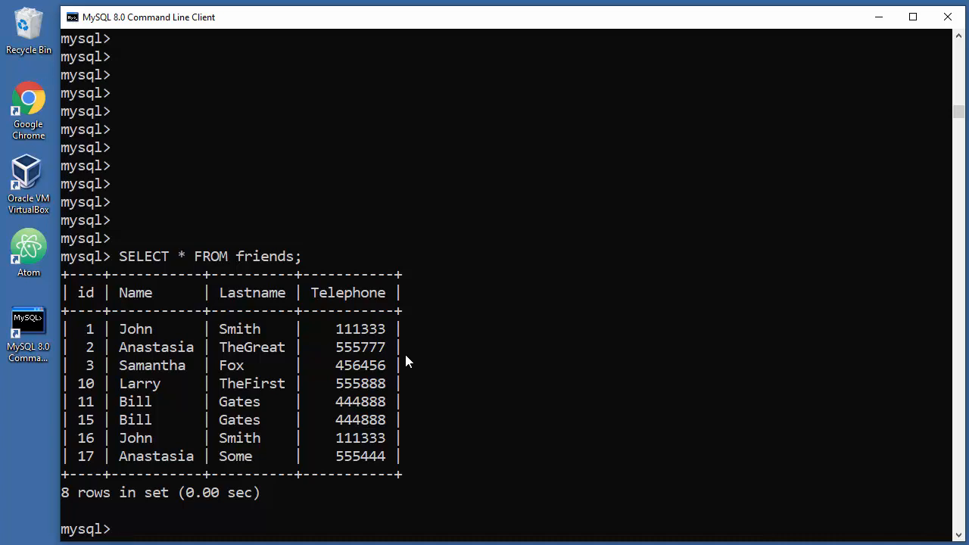
{"action": "mouse_move", "coordinate": [484, 339]}
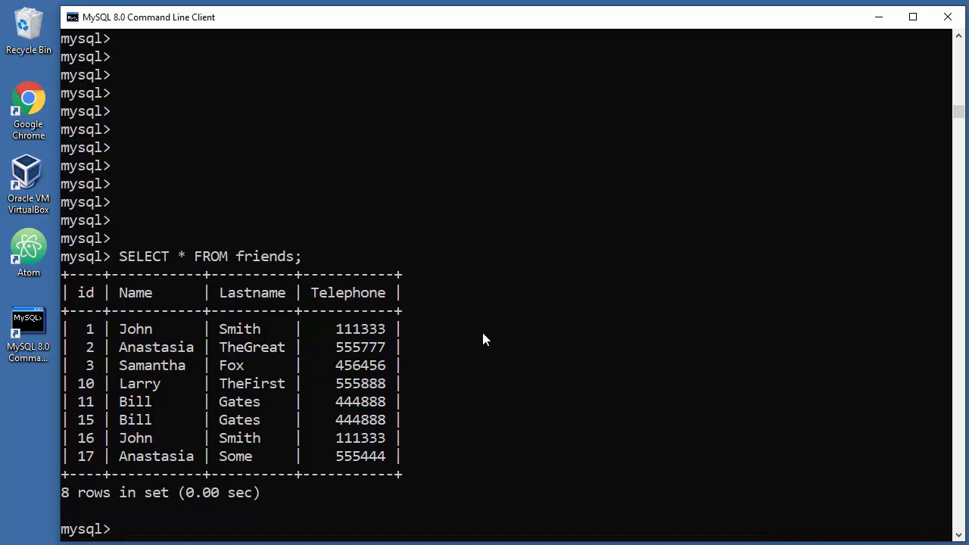
Compose UPDATE friends SET Telephone=000000 as the start of the statement
{"action": "type", "text": "UPD"}
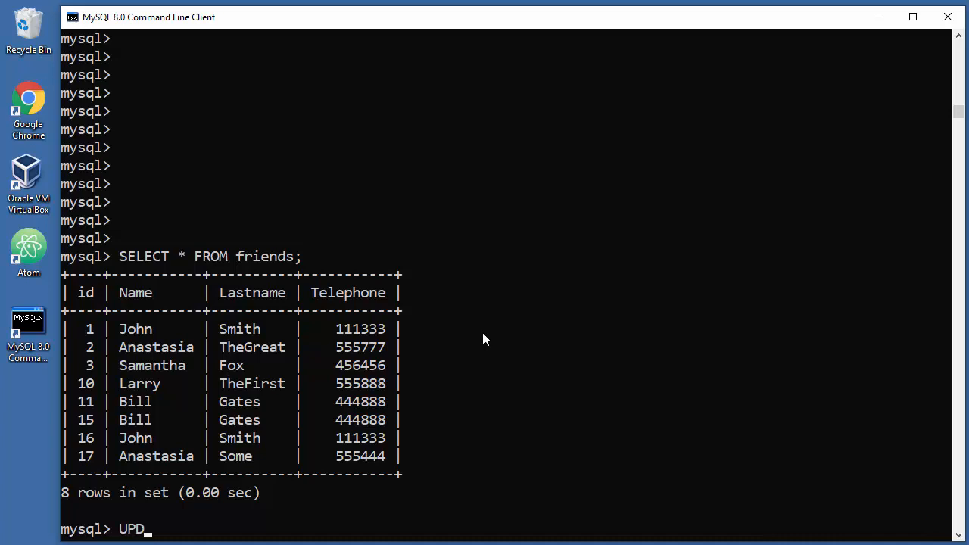
{"action": "type", "text": "ATE"}
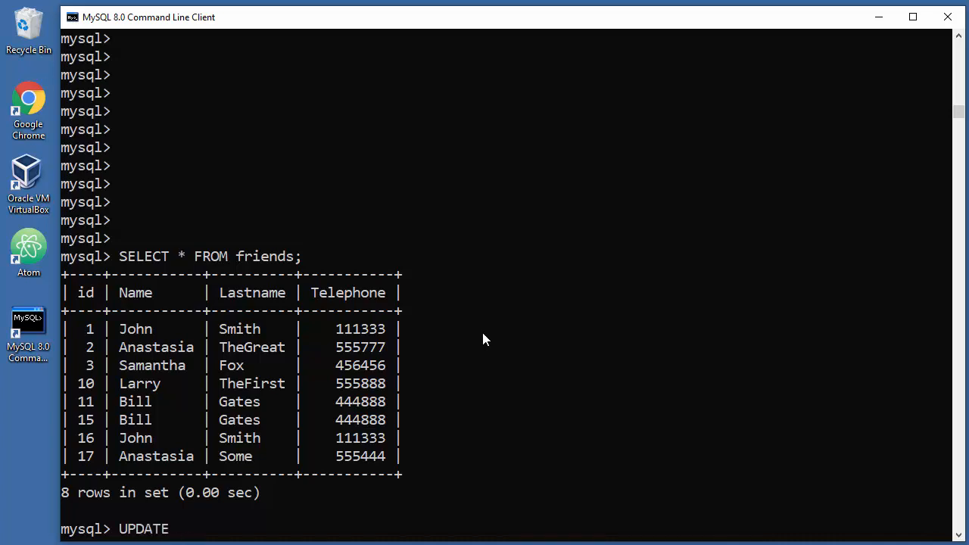
{"action": "type", "text": "friends"}
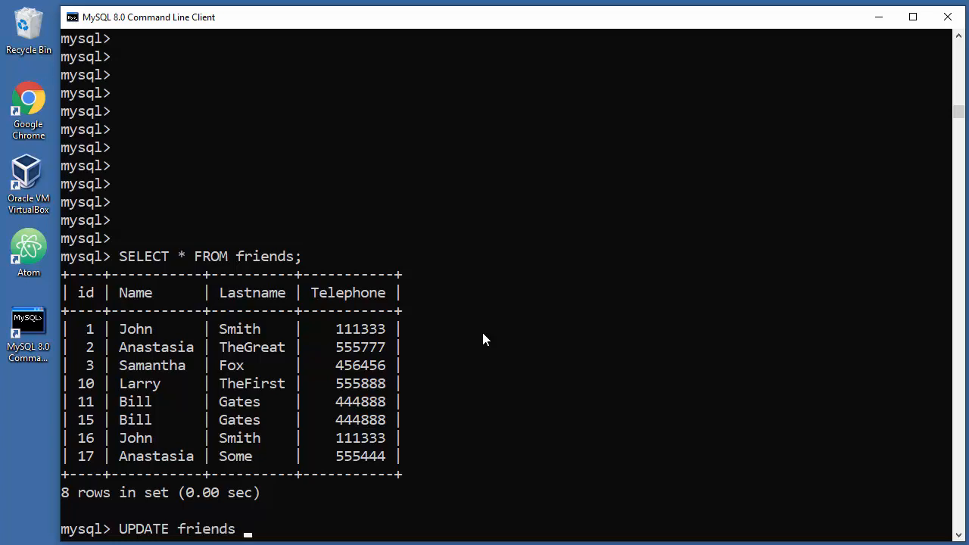
{"action": "type", "text": "SE"}
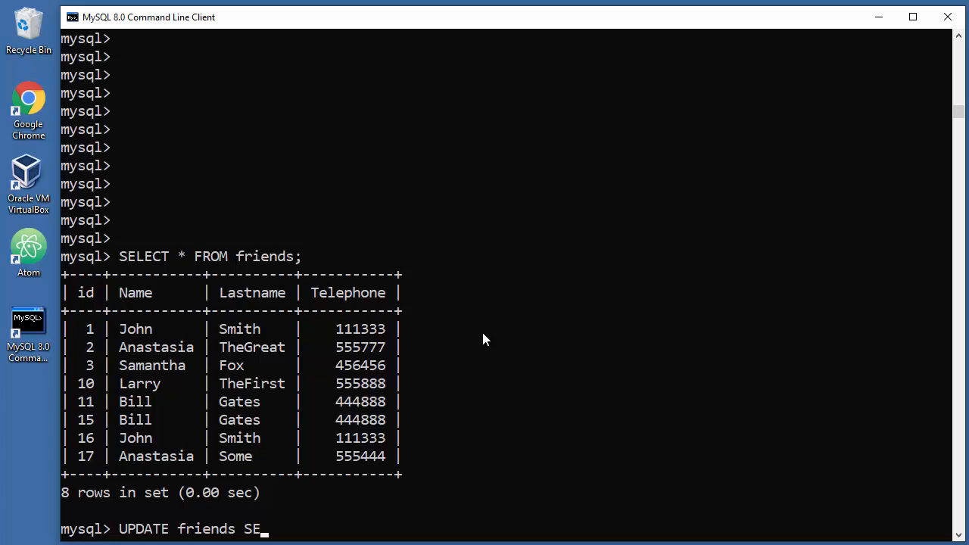
{"action": "type", "text": "T"}
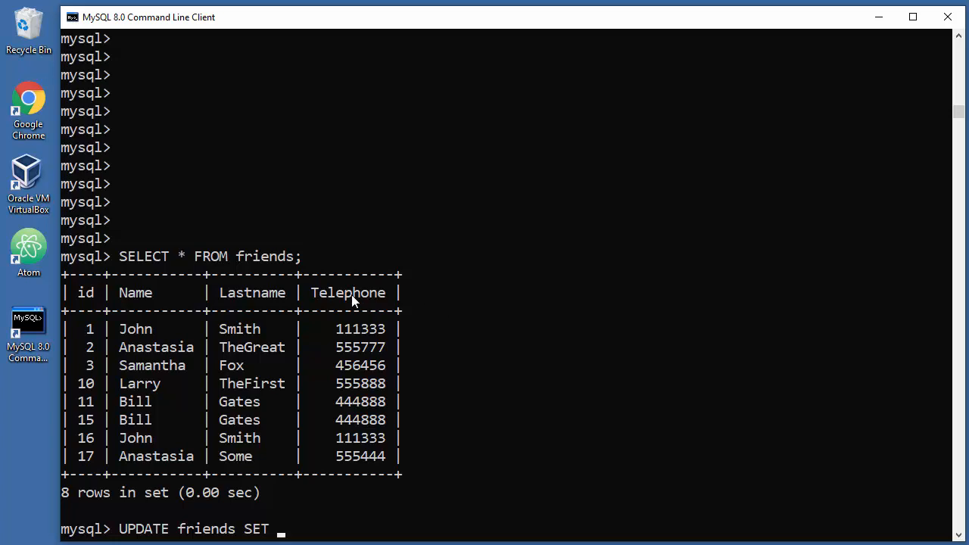
{"action": "mouse_move", "coordinate": [530, 297]}
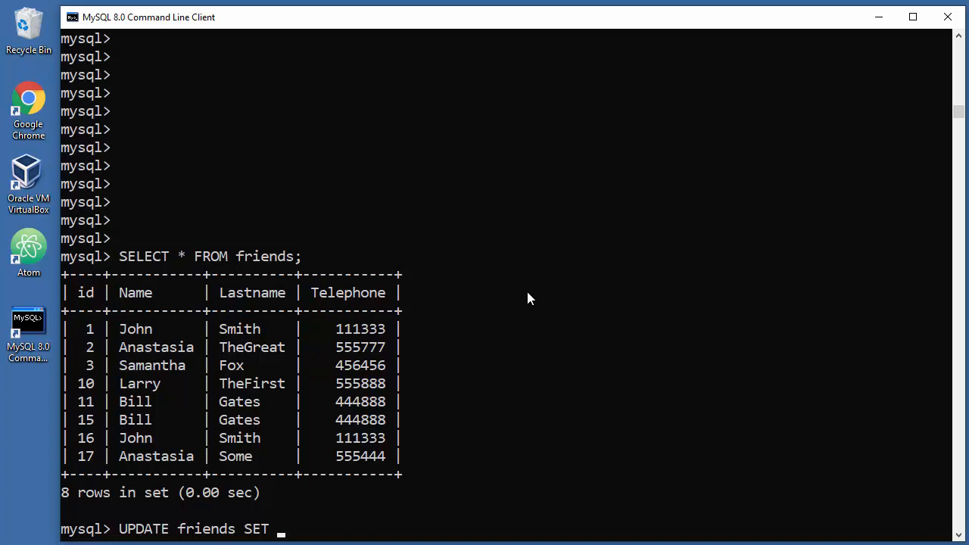
{"action": "type", "text": "Telepho"}
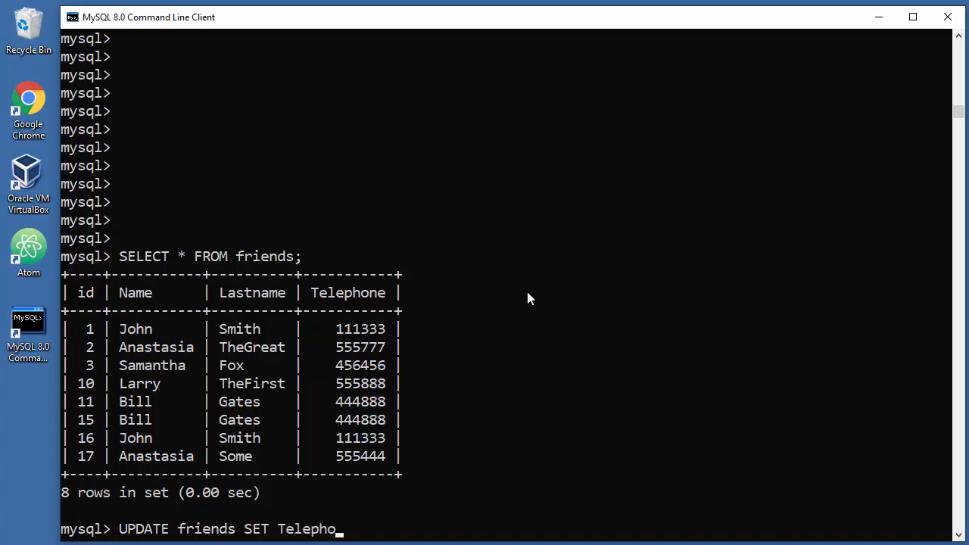
{"action": "type", "text": "ne"}
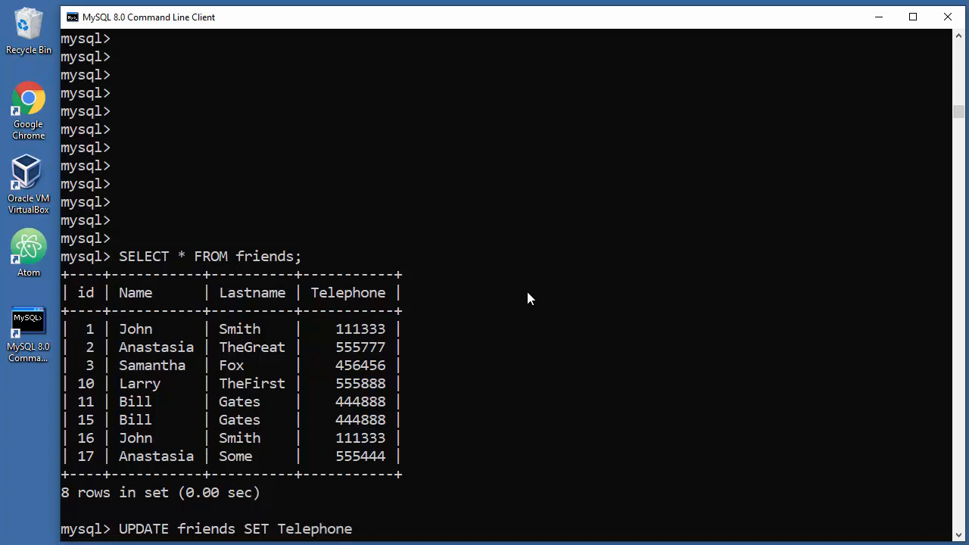
{"action": "type", "text": "="}
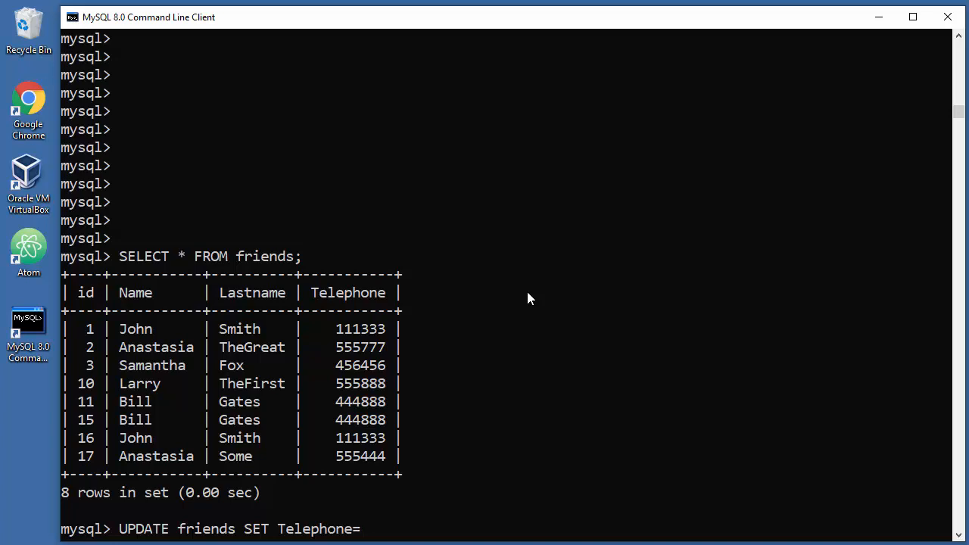
{"action": "type", "text": "000000"}
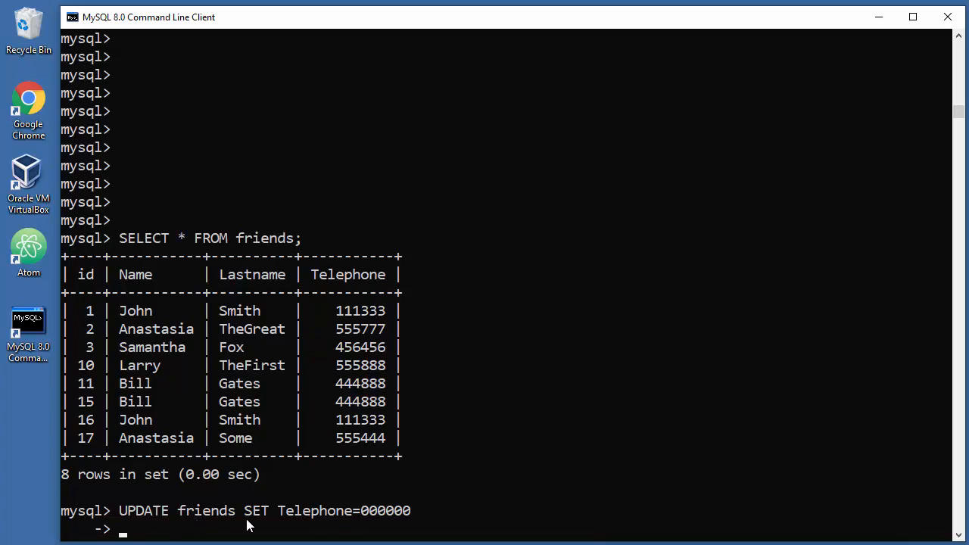
{"action": "mouse_move", "coordinate": [318, 518]}
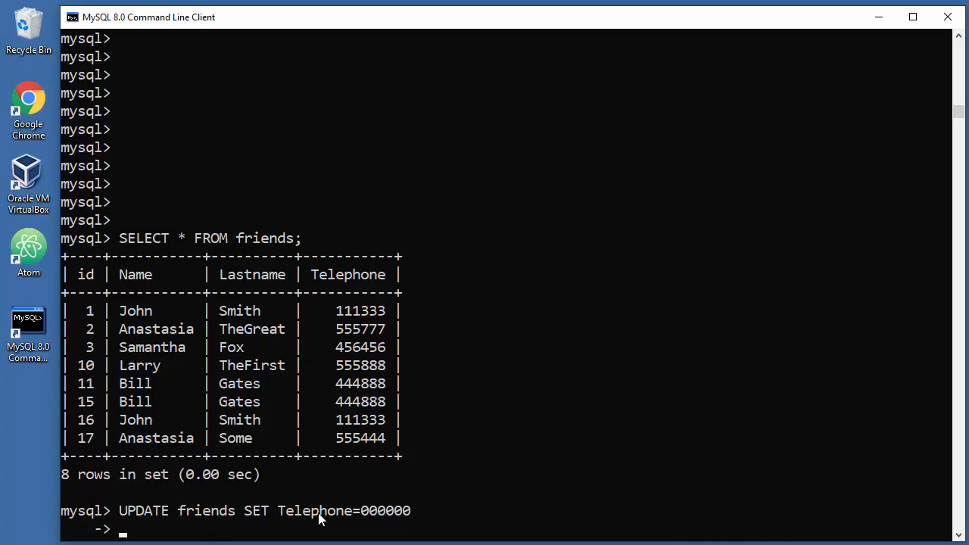
{"action": "mouse_move", "coordinate": [327, 481]}
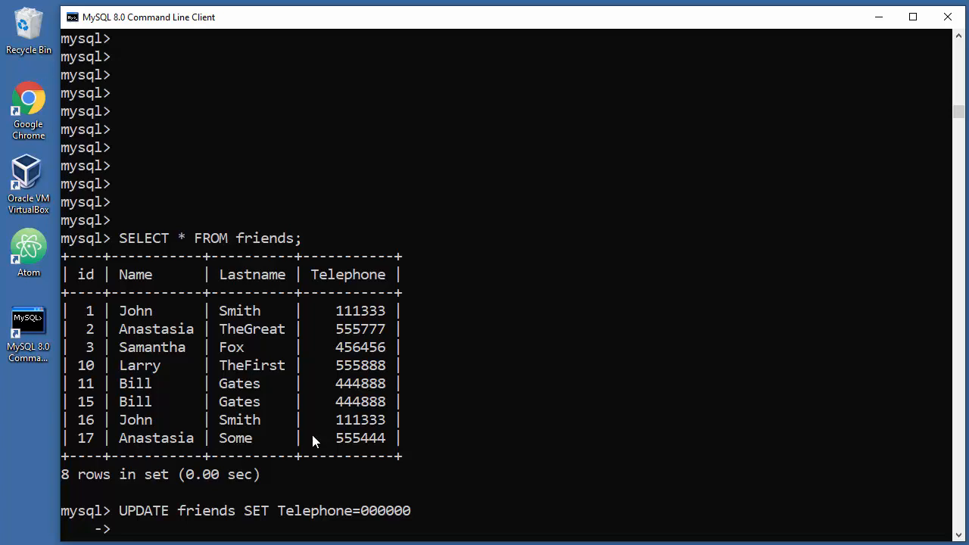
{"action": "mouse_move", "coordinate": [263, 391]}
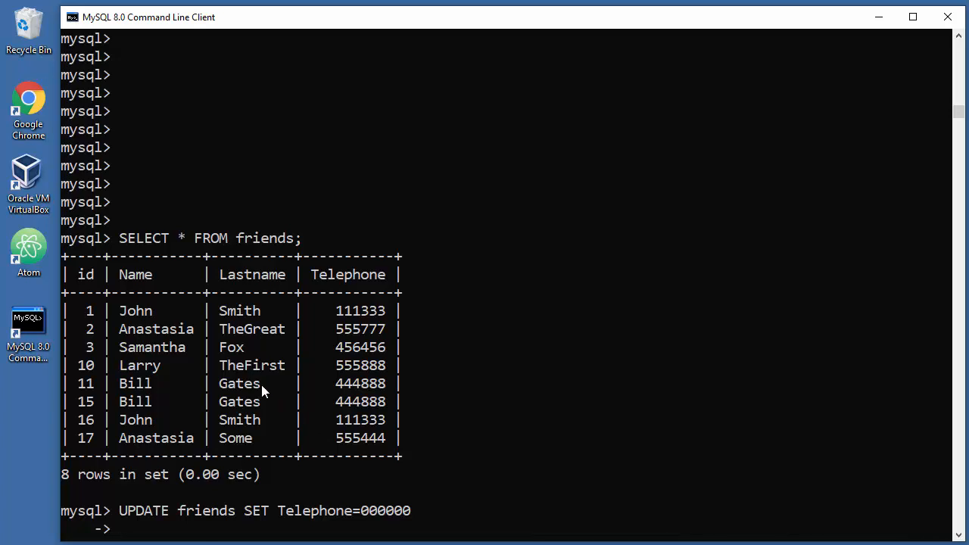
{"action": "mouse_move", "coordinate": [197, 365]}
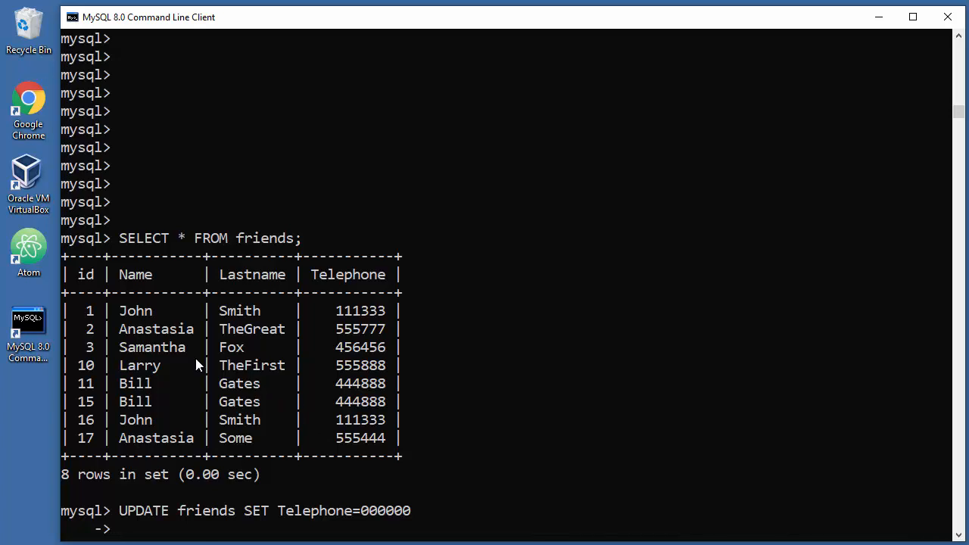
{"action": "mouse_move", "coordinate": [91, 318]}
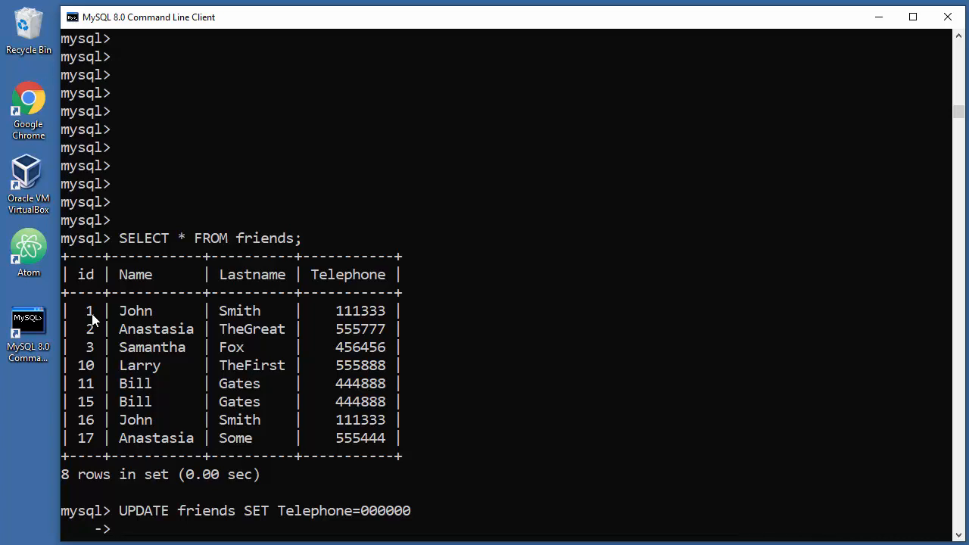
{"action": "mouse_move", "coordinate": [151, 286]}
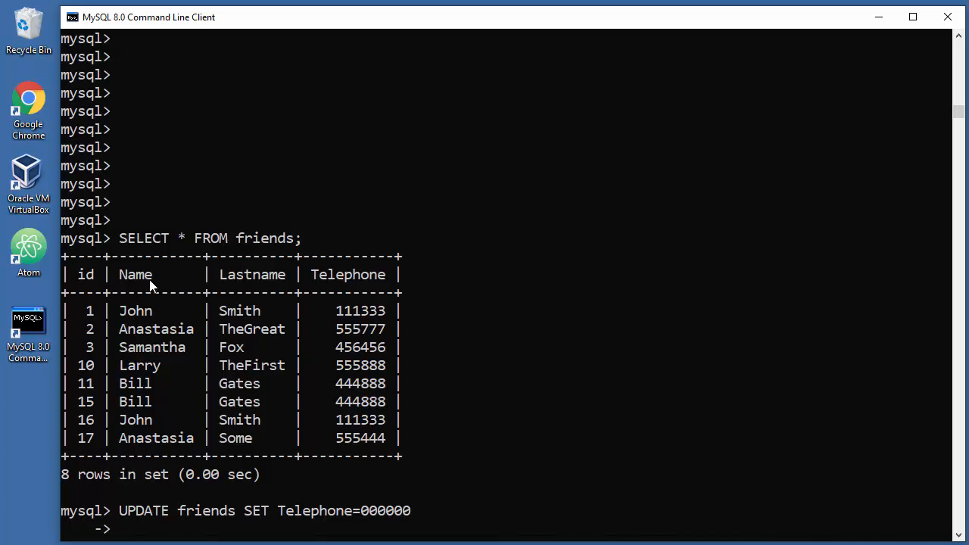
{"action": "mouse_move", "coordinate": [230, 286]}
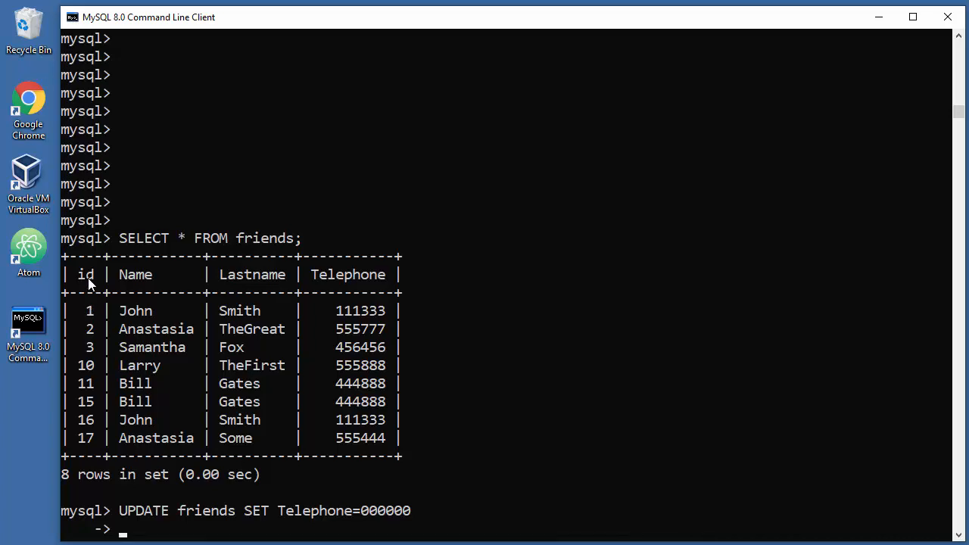
{"action": "mouse_move", "coordinate": [103, 377]}
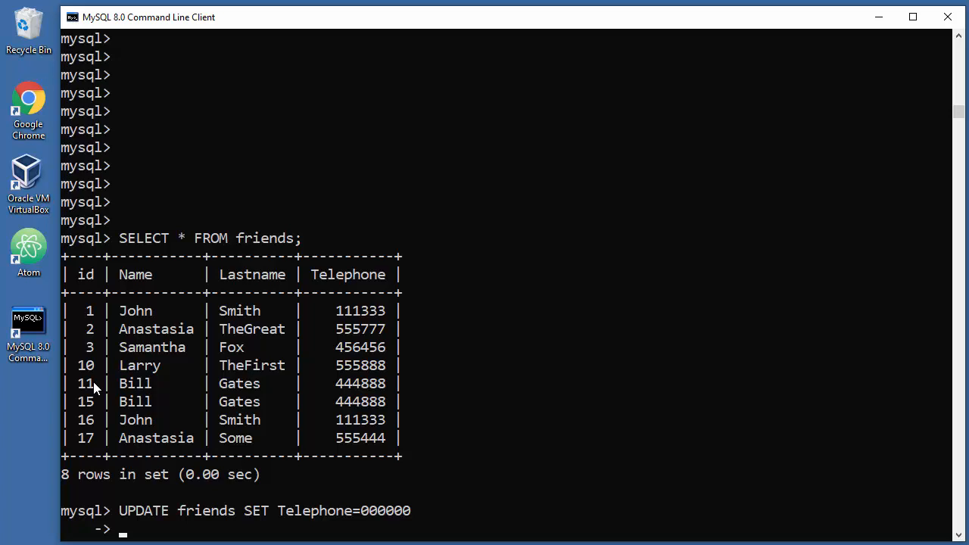
{"action": "mouse_move", "coordinate": [490, 283]}
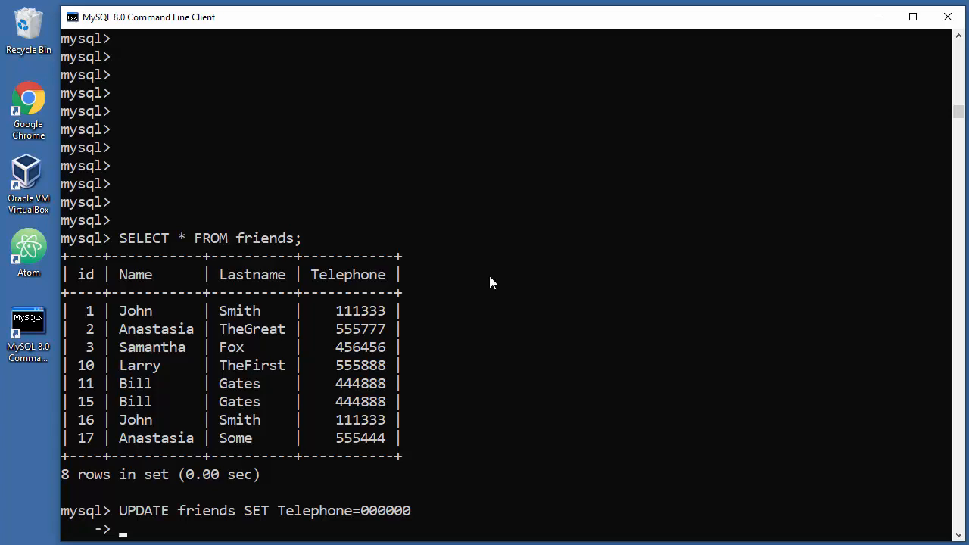
{"action": "mouse_move", "coordinate": [536, 294]}
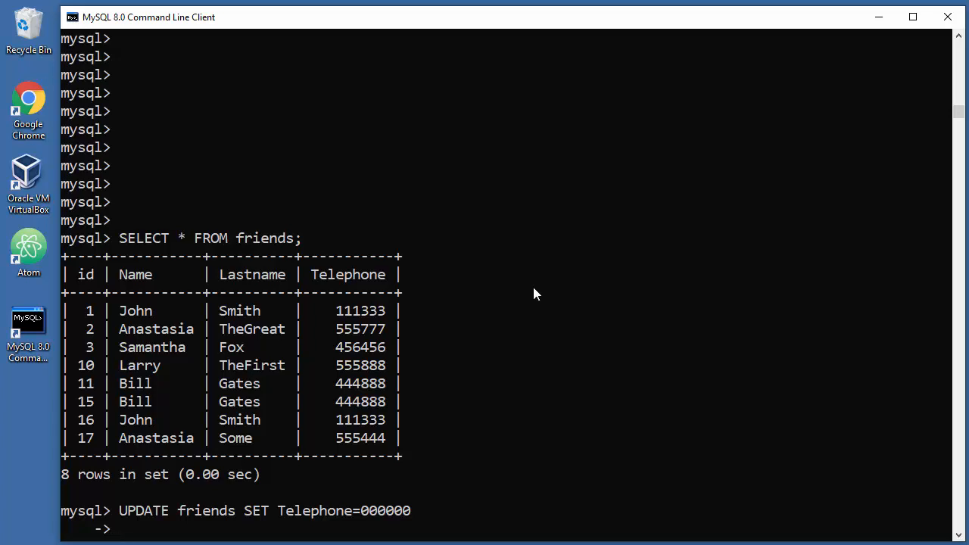
Finish with WHERE (id=1); and run it, updating one row's telephone to 0
{"action": "type", "text": "WHERE"}
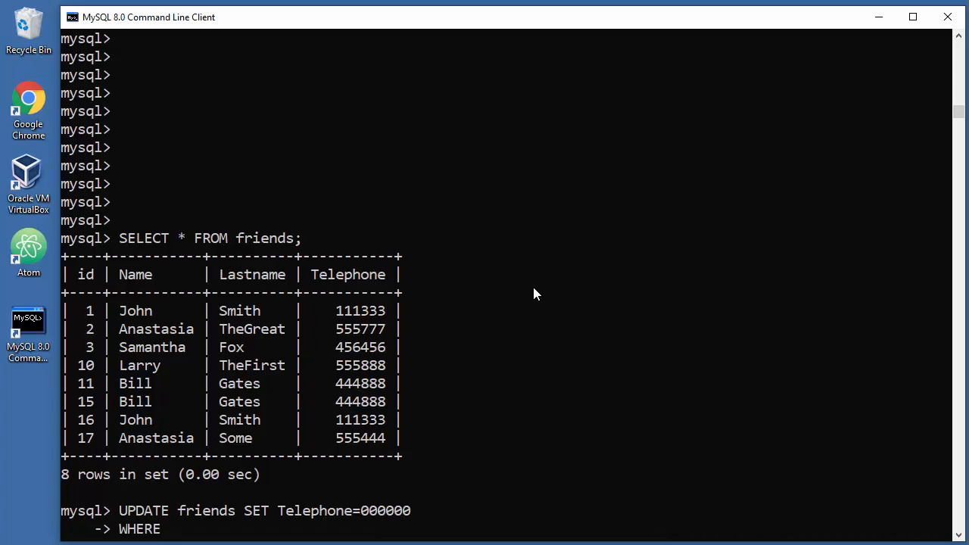
{"action": "type", "text": "id="}
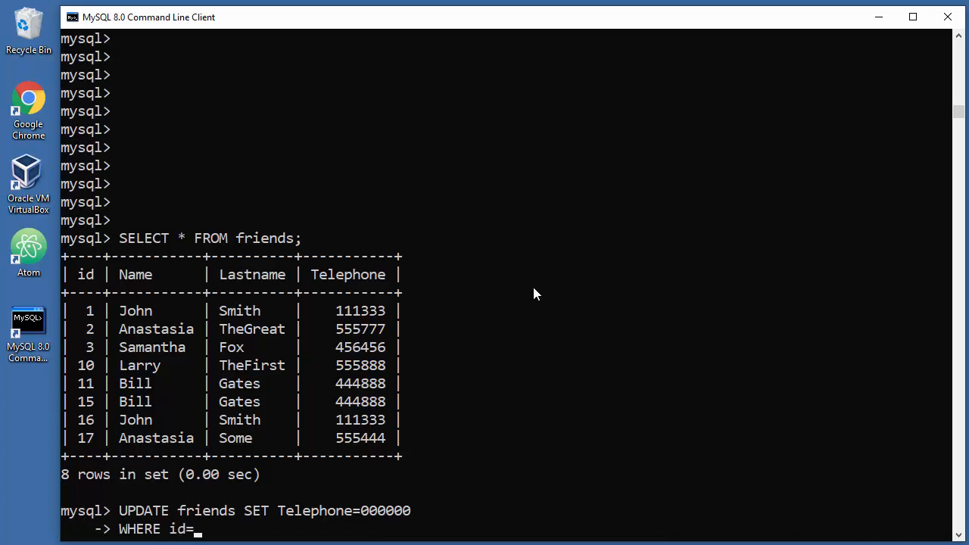
{"action": "type", "text": "1"}
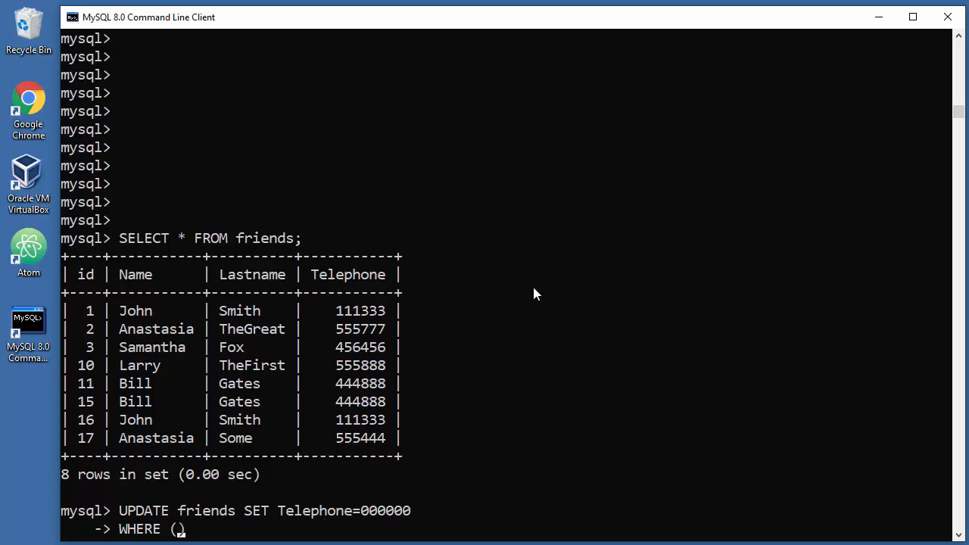
{"action": "type", "text": "id=1"}
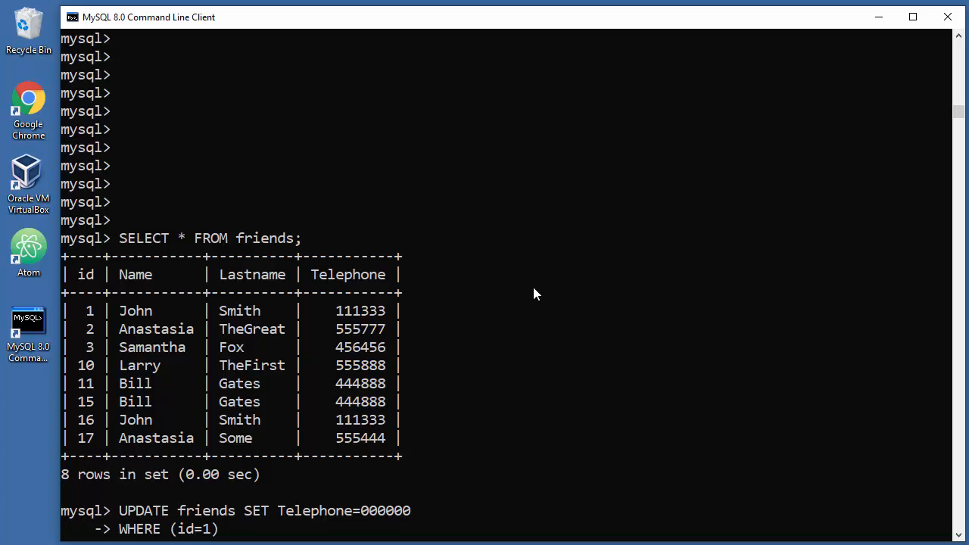
{"action": "type", "text": ";"}
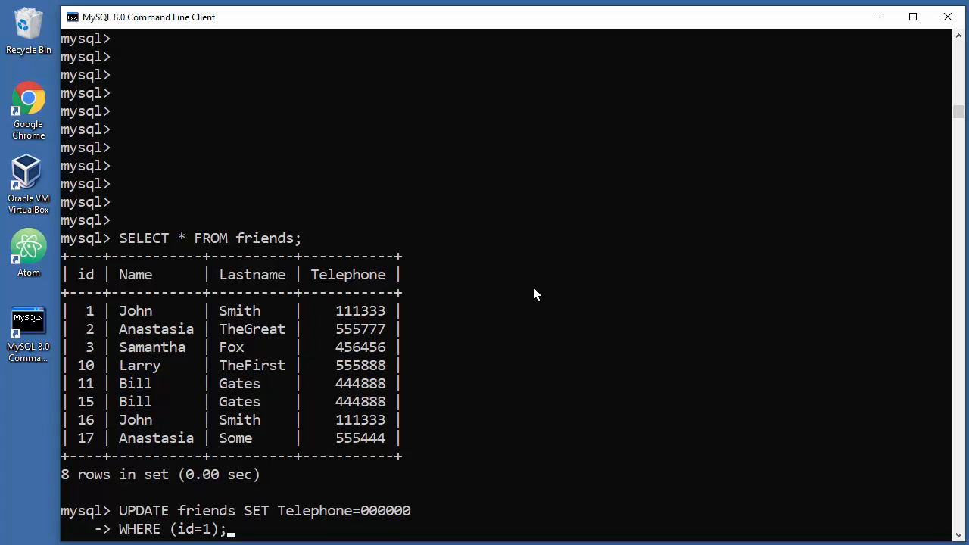
{"action": "key", "text": "Return"}
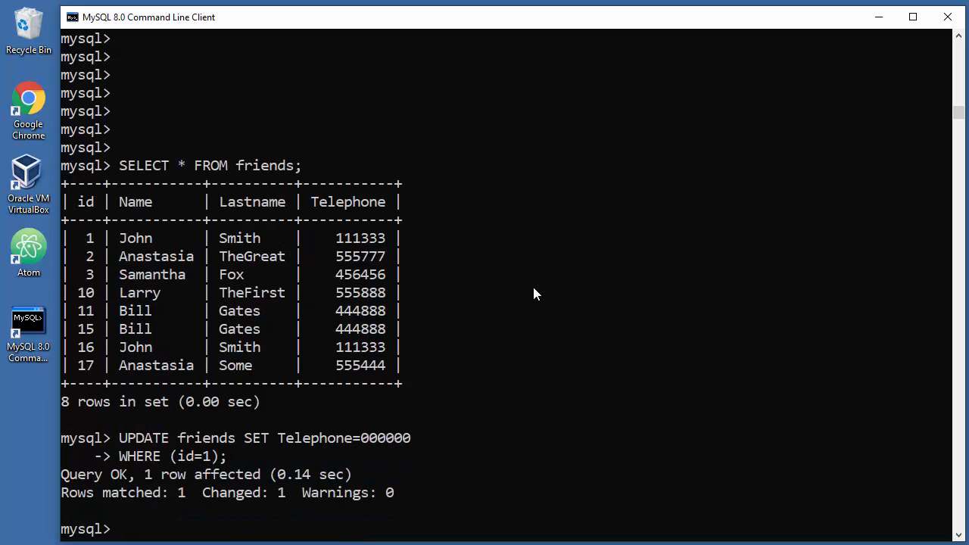
Run SELECT * FROM friends; showing John Smith (id 1) with Telephone 0
{"action": "type", "text": "UPDATE friends SET Telephone=000000"}
{"action": "type", "text": "SELECT * FROM friends;"}
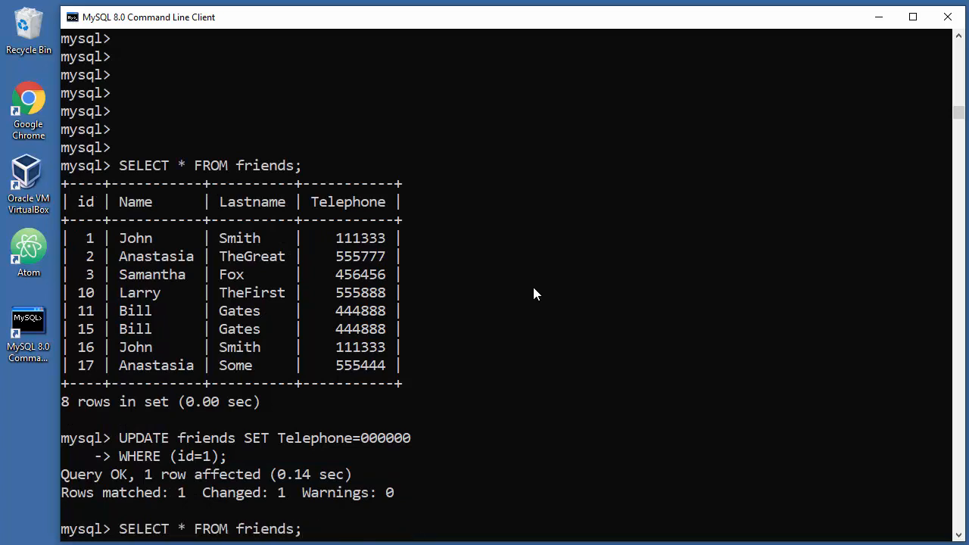
{"action": "key", "text": "Return"}
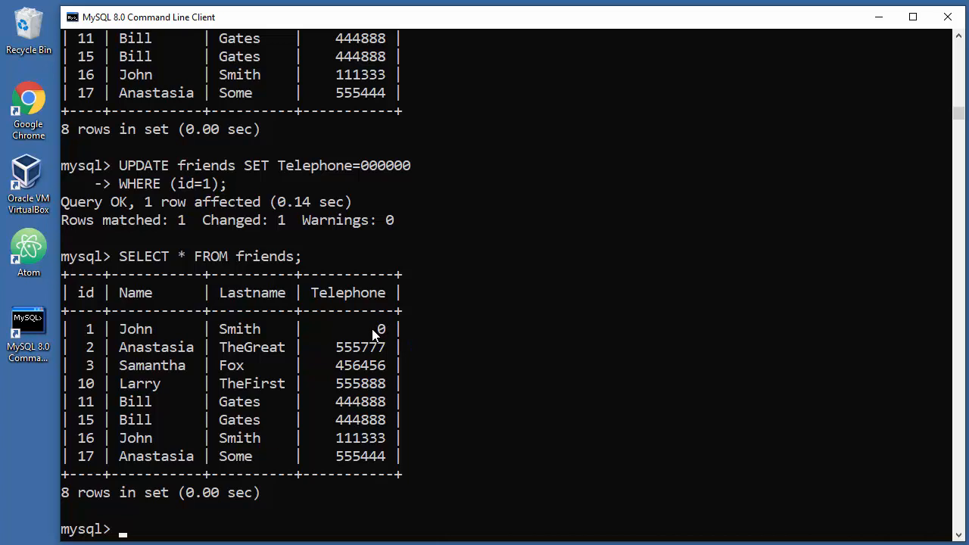
{"action": "mouse_move", "coordinate": [371, 245]}
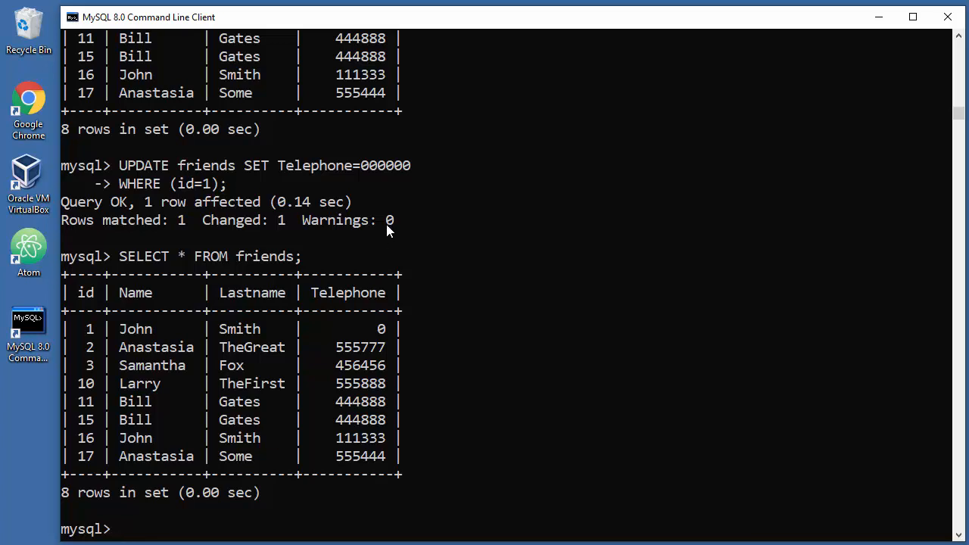
{"action": "mouse_move", "coordinate": [468, 226]}
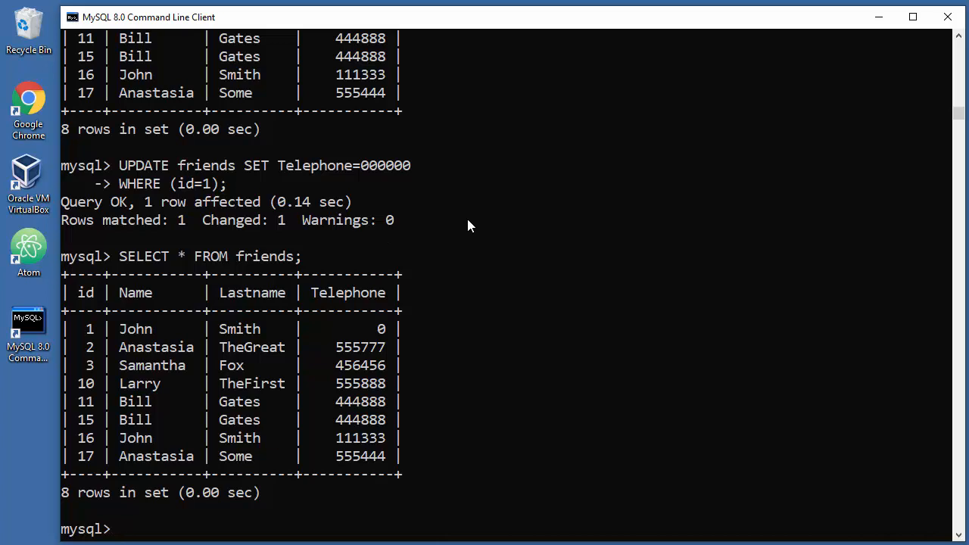
Edit the recalled UPDATE to Telephone=999999 WHERE (id=1) for John Smith
{"action": "type", "text": "UPDATE friends SET Telephone=000000"}
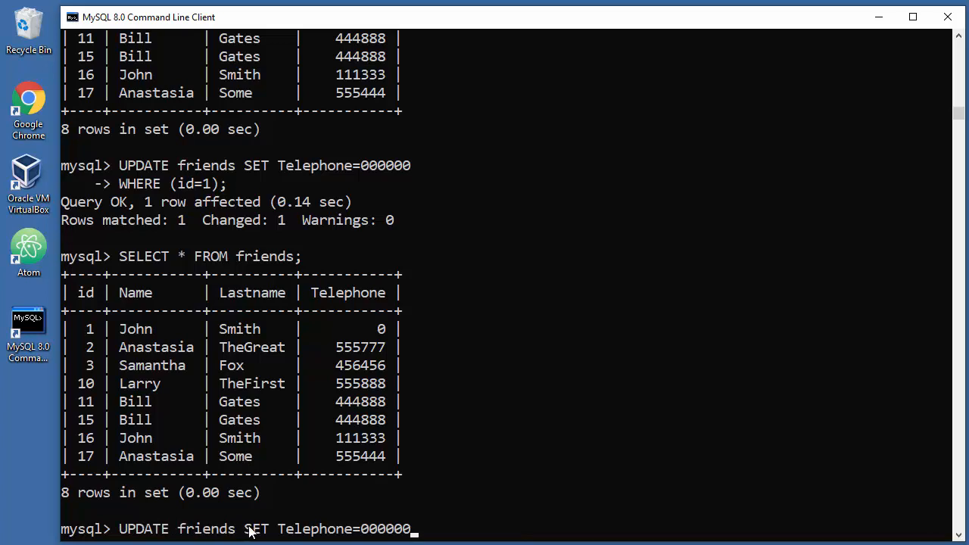
{"action": "mouse_move", "coordinate": [306, 530]}
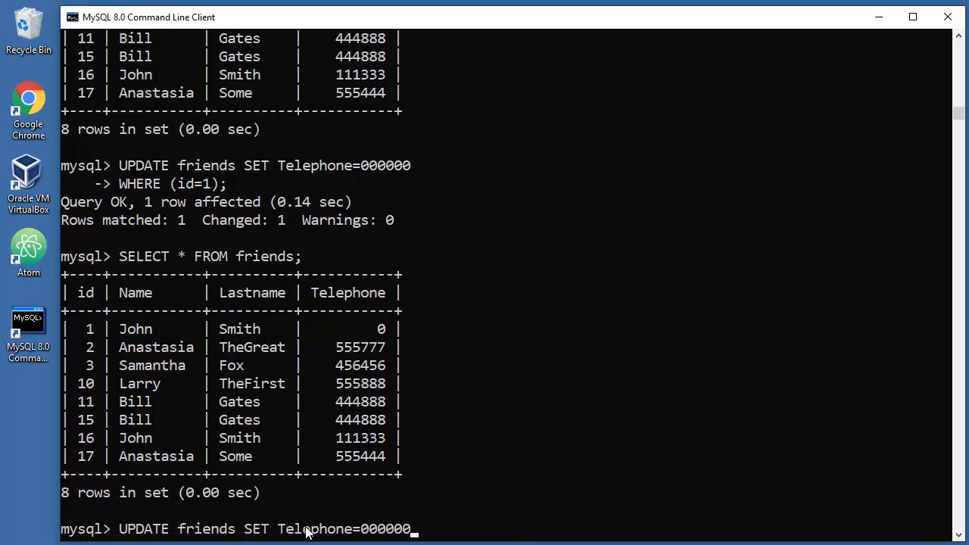
{"action": "mouse_move", "coordinate": [409, 536]}
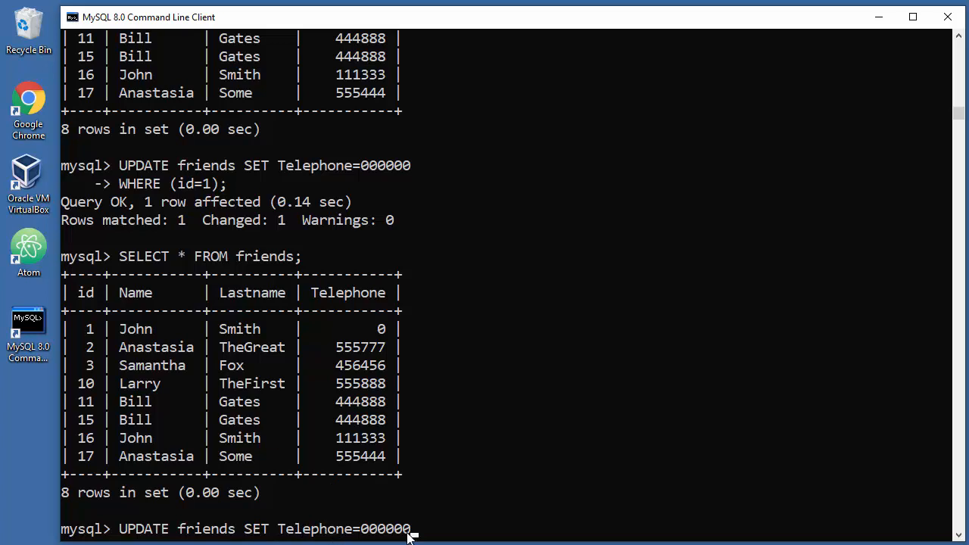
{"action": "key", "text": "Backspace"}
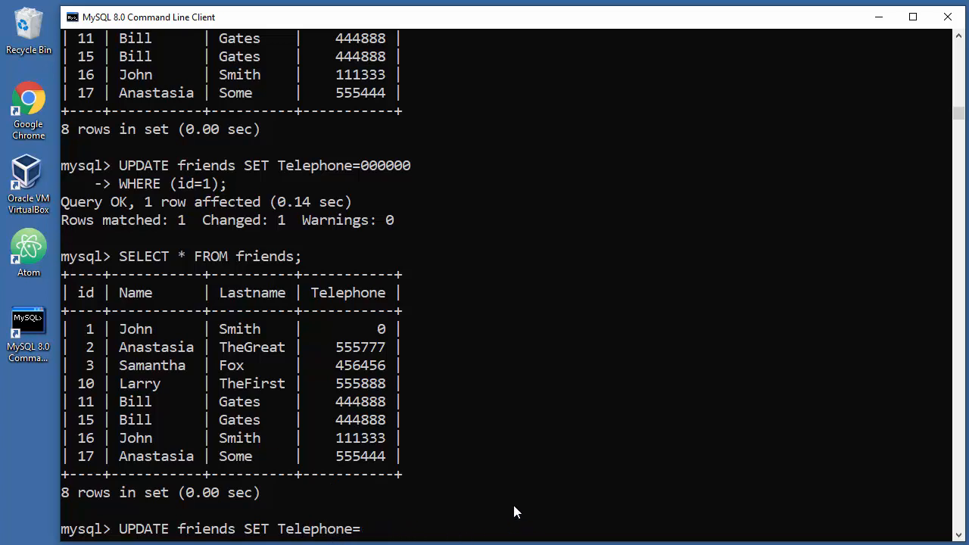
{"action": "type", "text": "999999"}
{"action": "type", "text": "WH"}
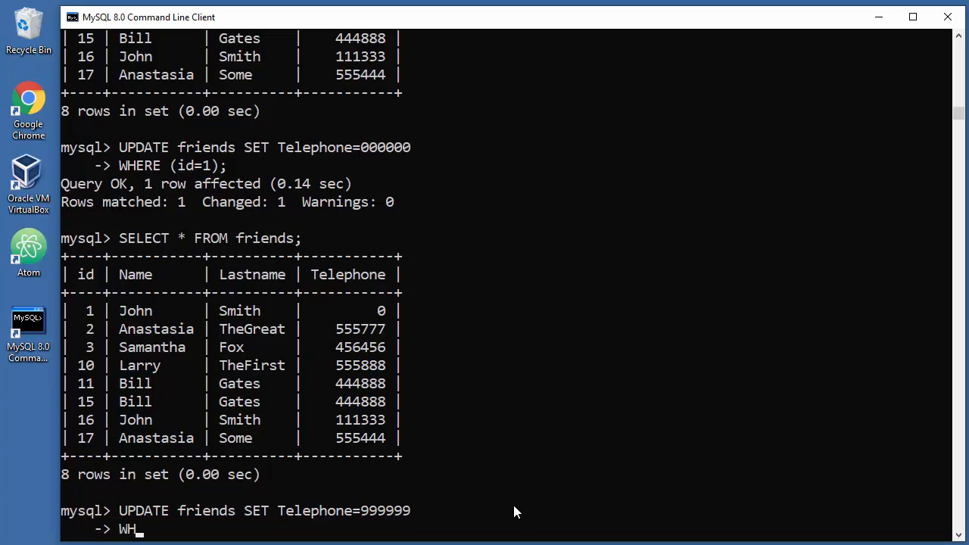
{"action": "type", "text": "ERE ("}
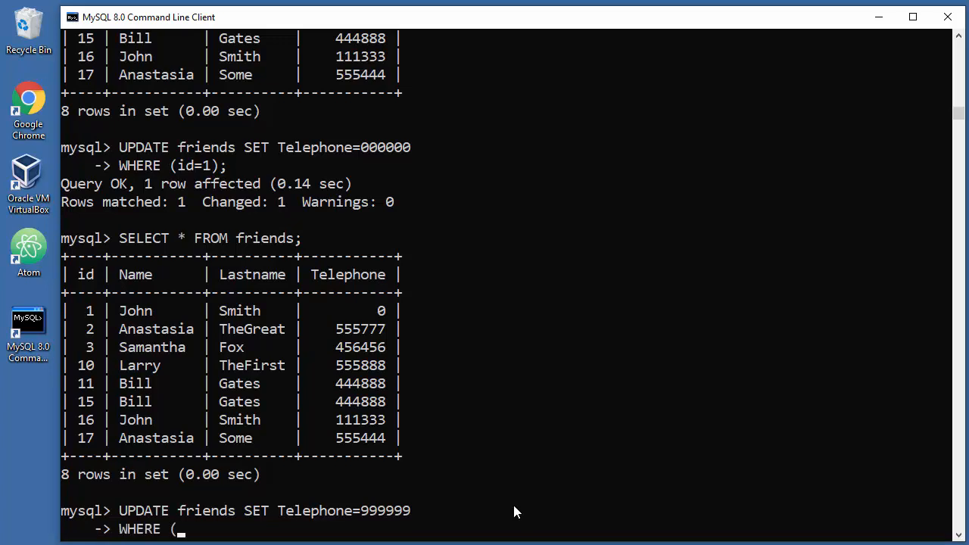
{"action": "type", "text": "i)"}
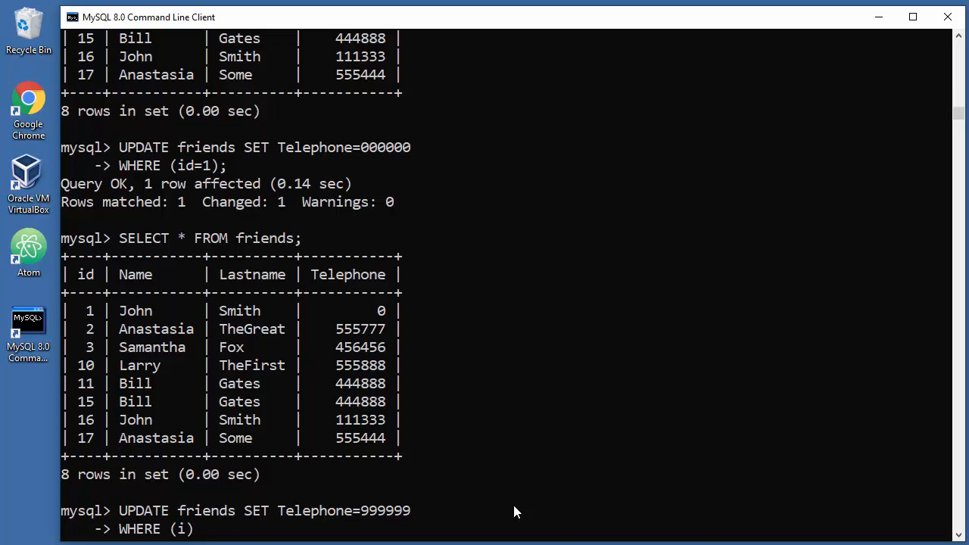
{"action": "type", "text": "d=1)"}
{"action": "type", "text": "SELECT * FROM friends;"}
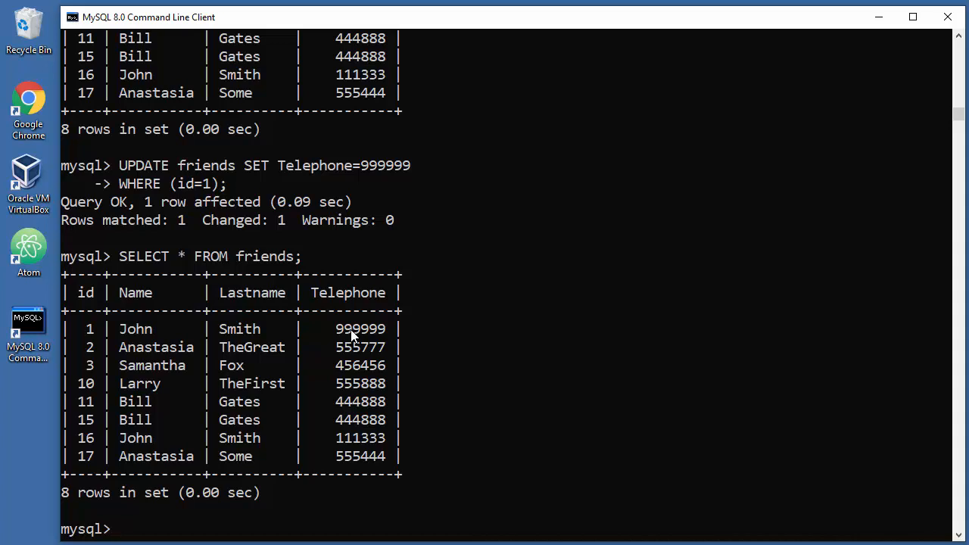
{"action": "mouse_move", "coordinate": [517, 375]}
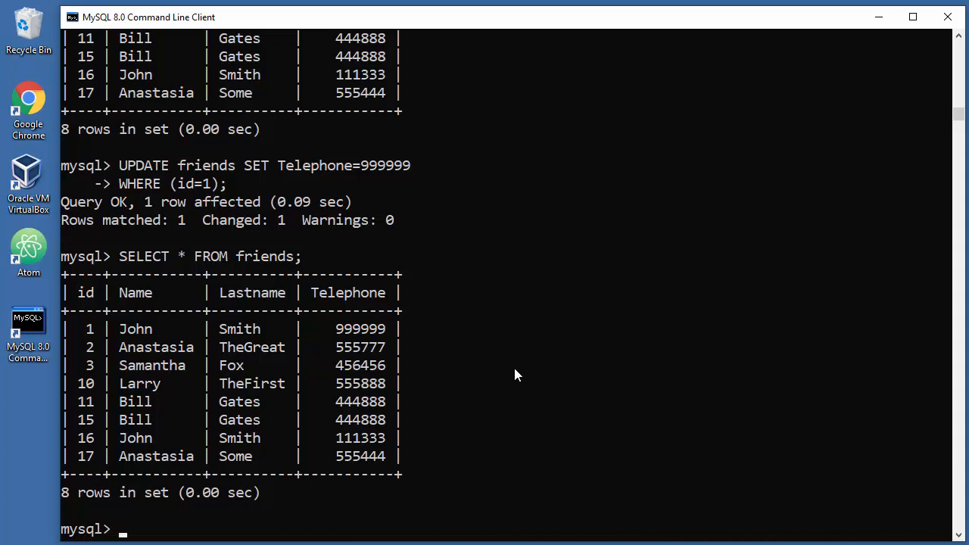
Compose UPDATE friends SET Lastname='Gatezzz', replacing the mistyped Telephone column
{"action": "type", "text": "UPDATE"}
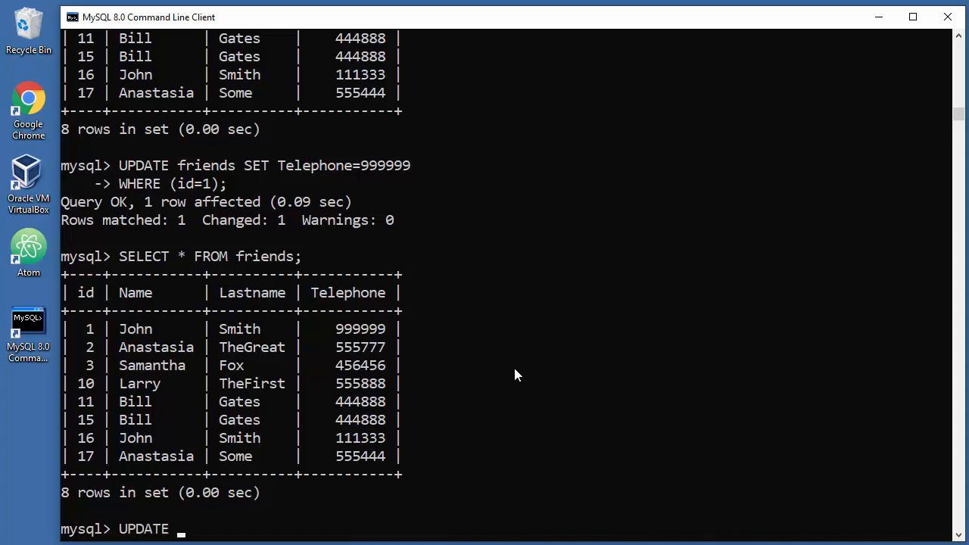
{"action": "type", "text": "fri"}
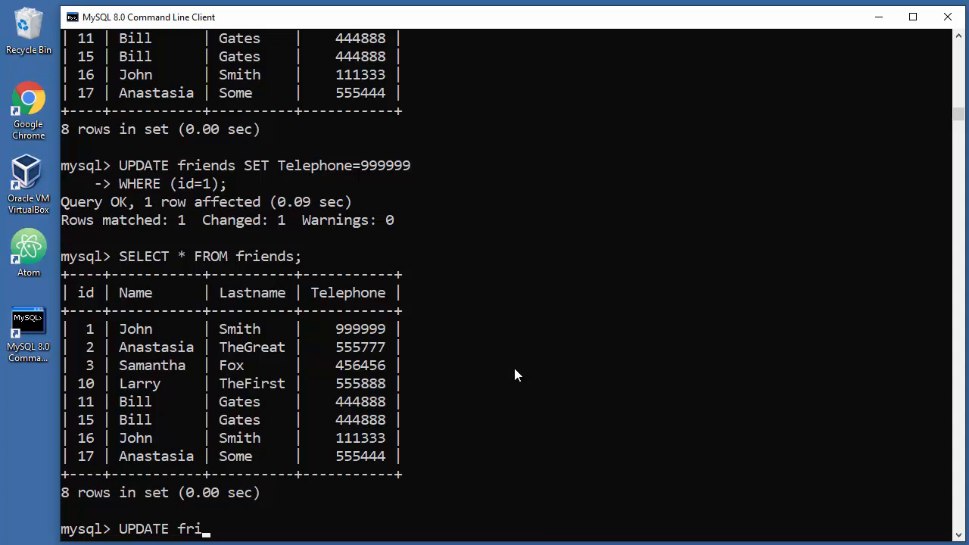
{"action": "type", "text": "ends S"}
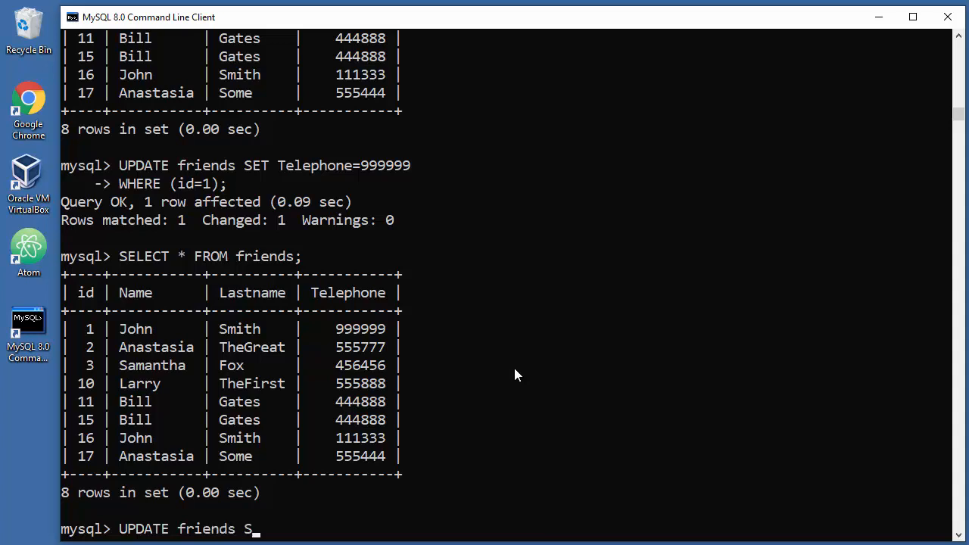
{"action": "type", "text": "ET Te"}
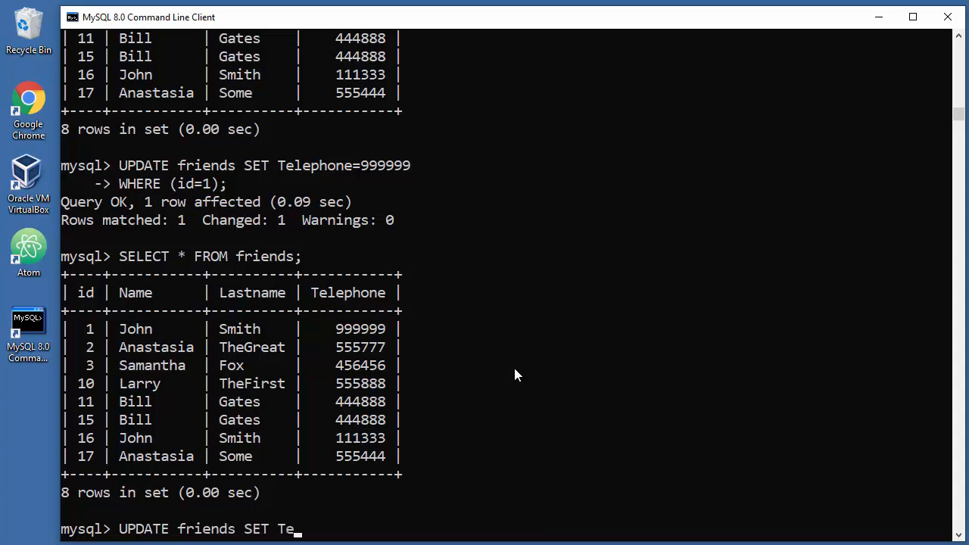
{"action": "type", "text": "lephone"}
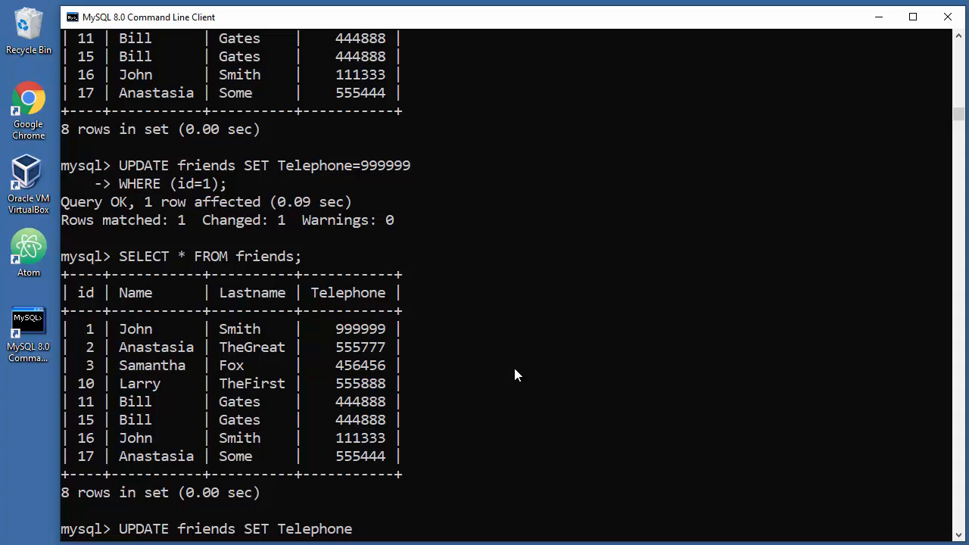
{"action": "key", "text": "BackSpace"}
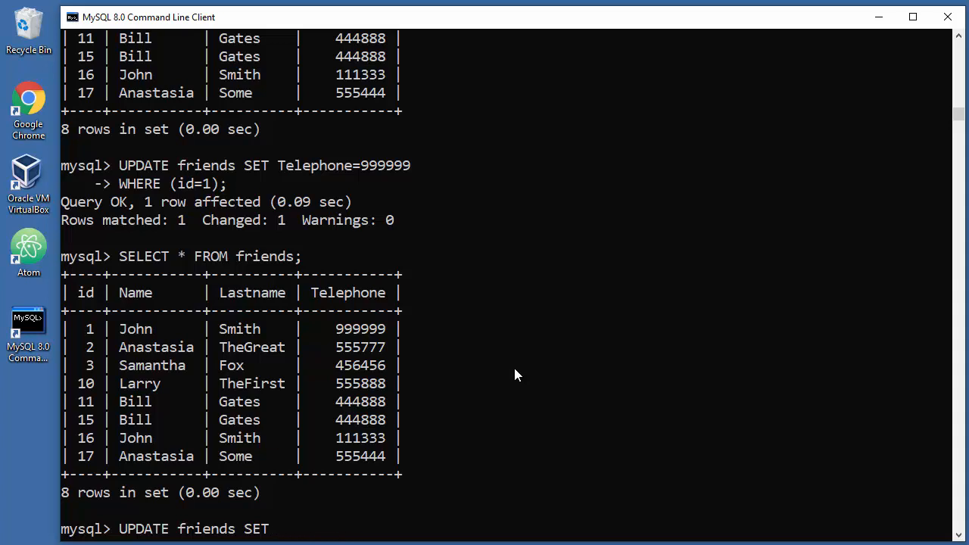
{"action": "type", "text": "L"}
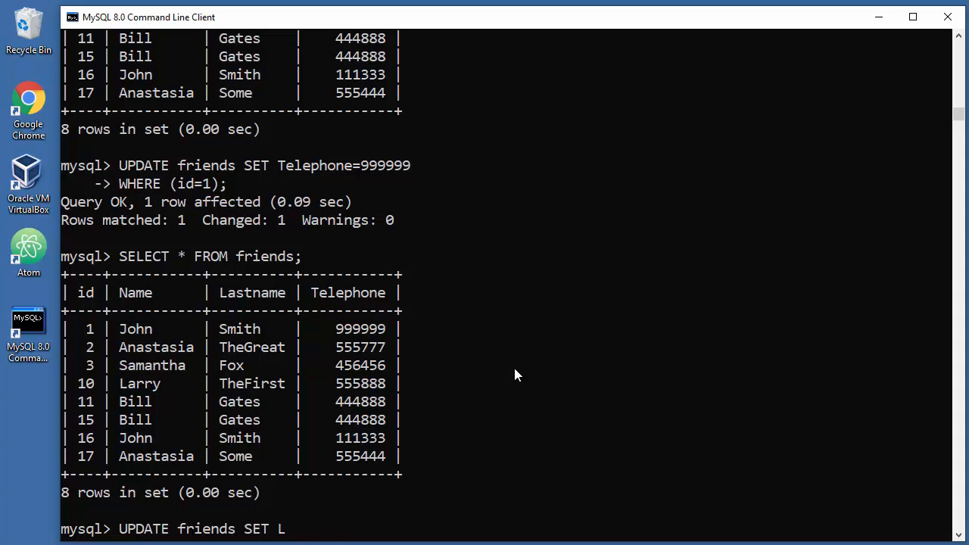
{"action": "type", "text": "astname="}
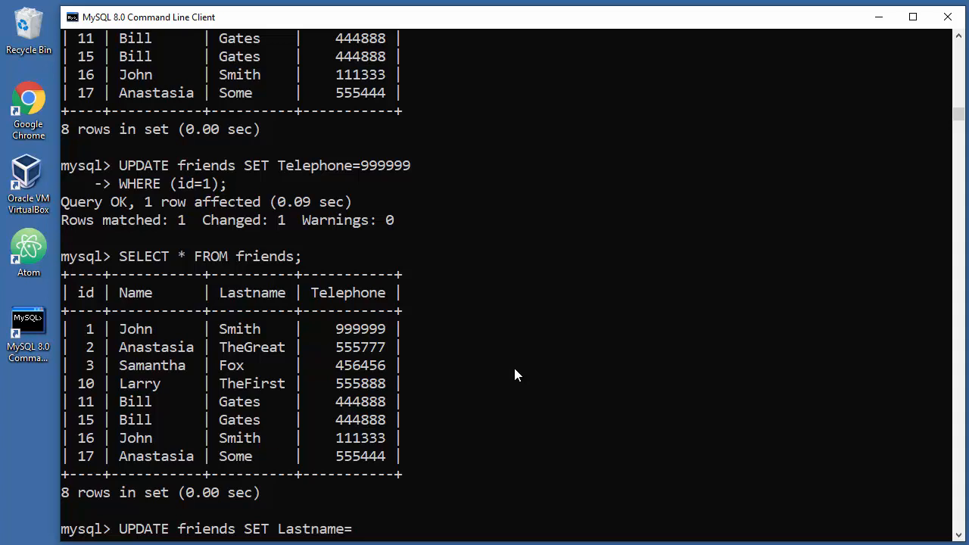
{"action": "type", "text": "''"}
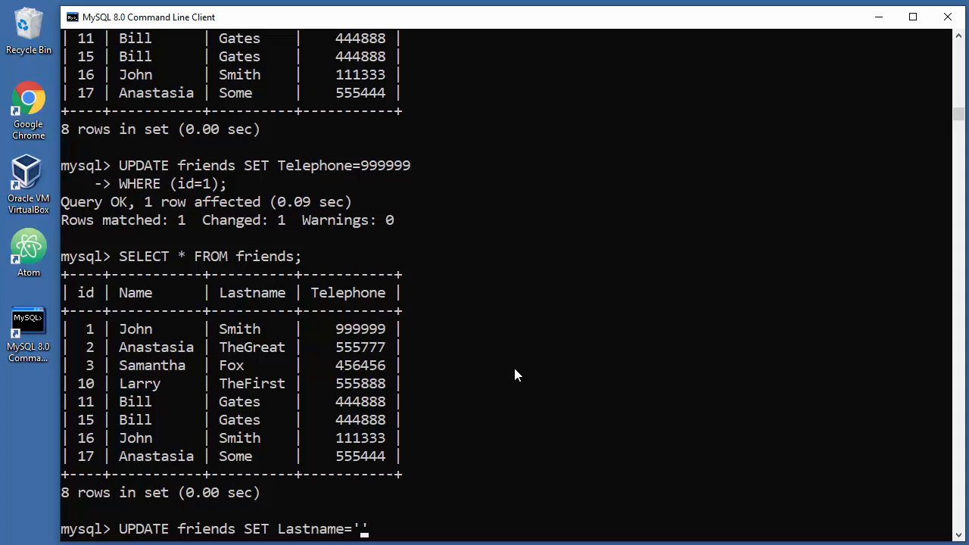
{"action": "type", "text": "Gate"}
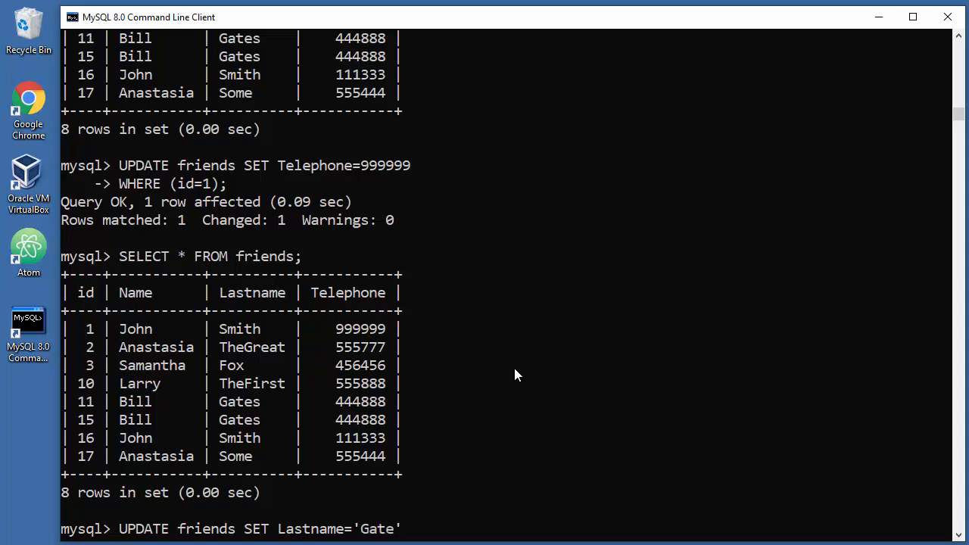
{"action": "type", "text": "zzz"}
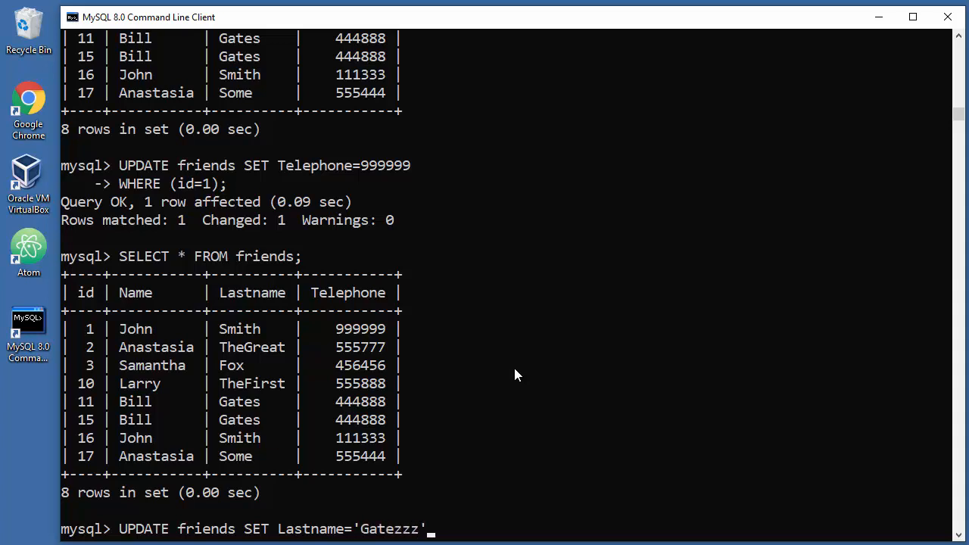
{"action": "key", "text": "Return"}
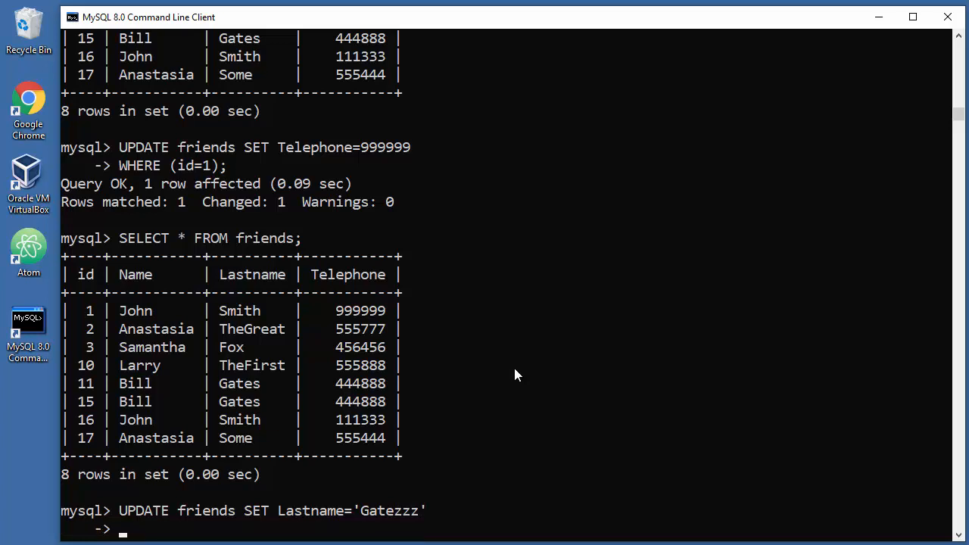
Add WHERE (Name='Bill' AND Lastname='Gates'); and run it, changing two rows
{"action": "type", "text": "WHER"}
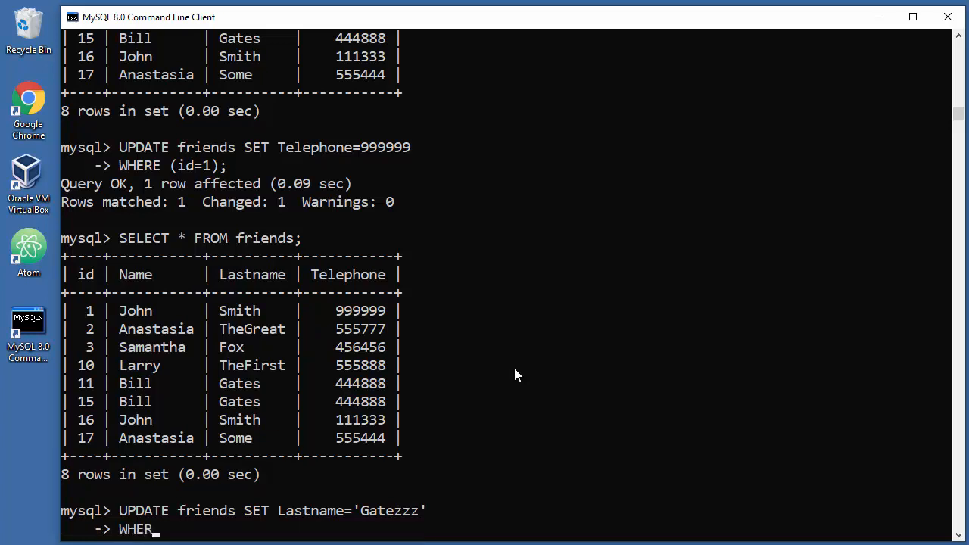
{"action": "type", "text": "E ()"}
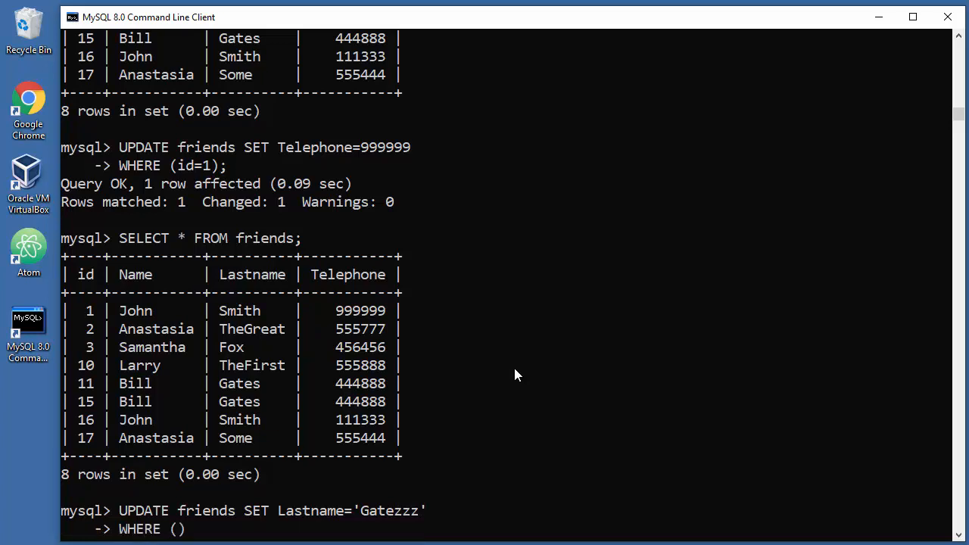
{"action": "mouse_move", "coordinate": [604, 256]}
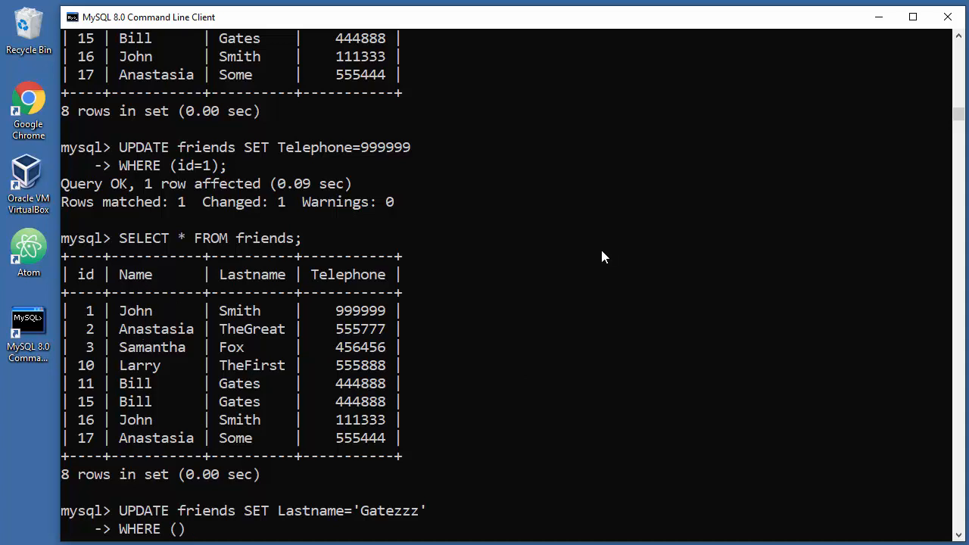
{"action": "type", "text": "Name"}
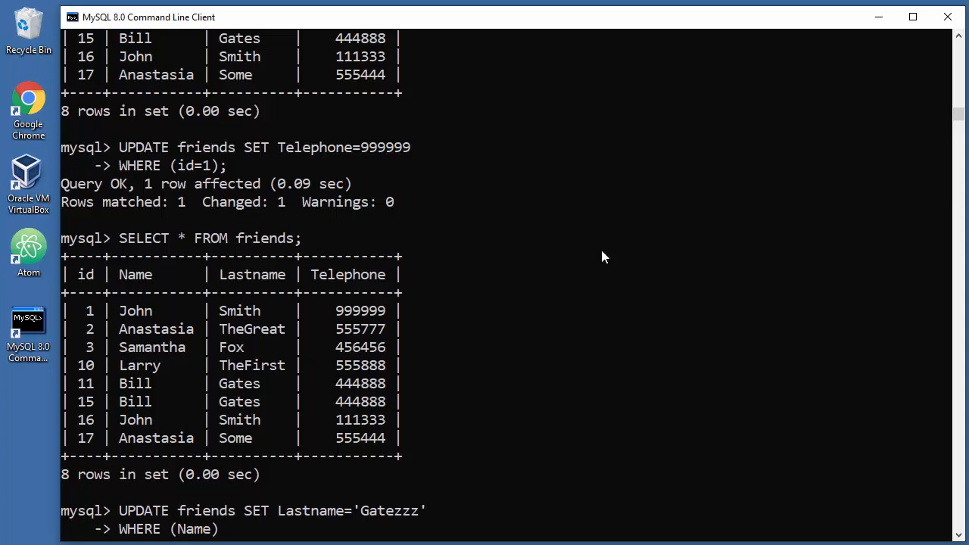
{"action": "type", "text": "="}
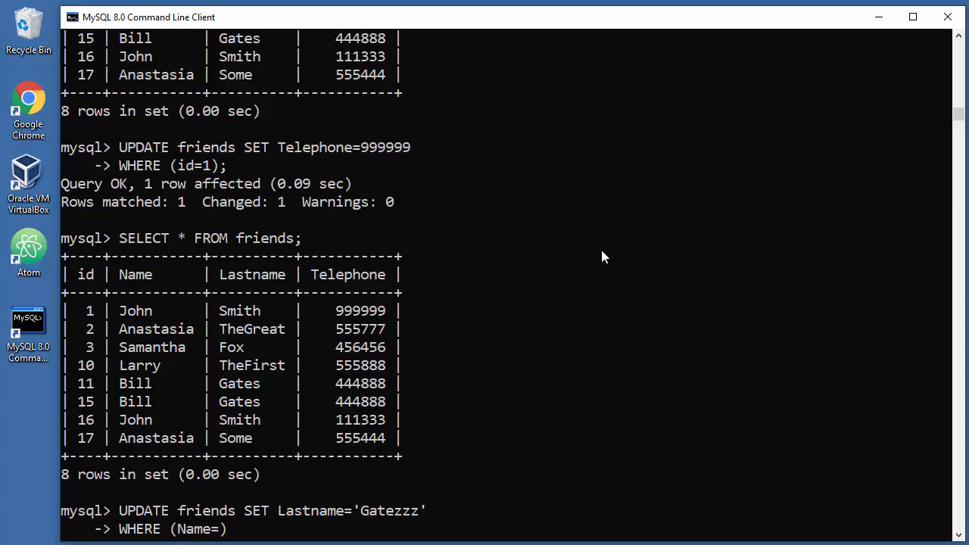
{"action": "type", "text": "B'"}
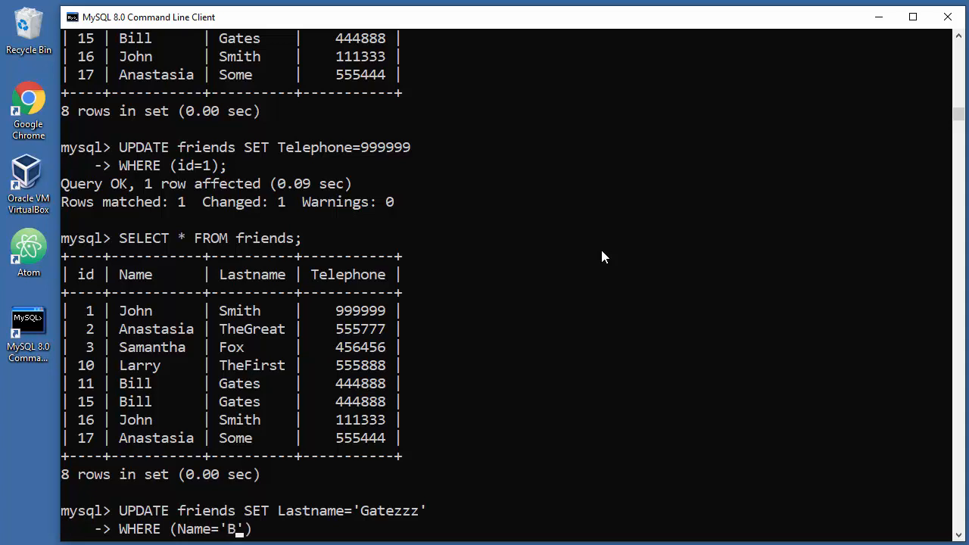
{"action": "type", "text": "ill' AND"}
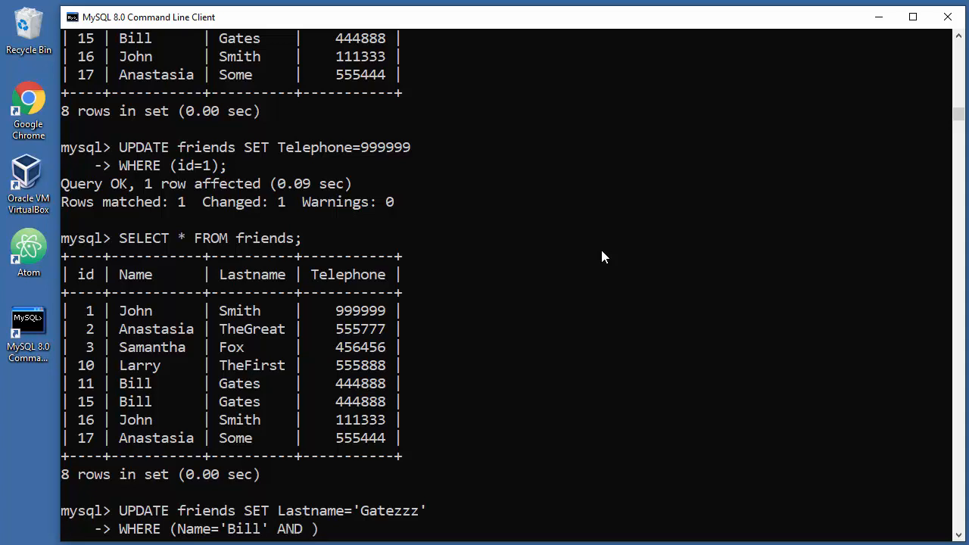
{"action": "type", "text": "Lastname=''"}
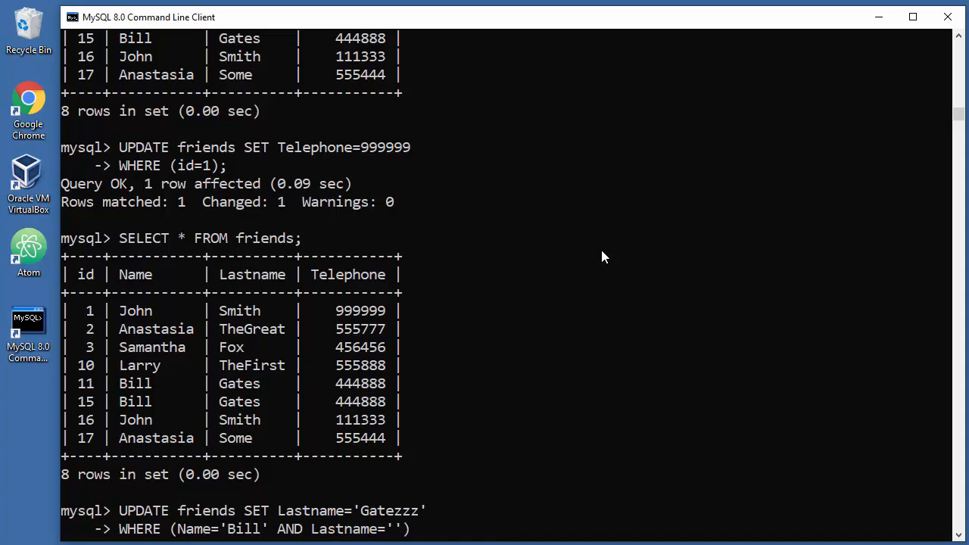
{"action": "type", "text": "Gates"}
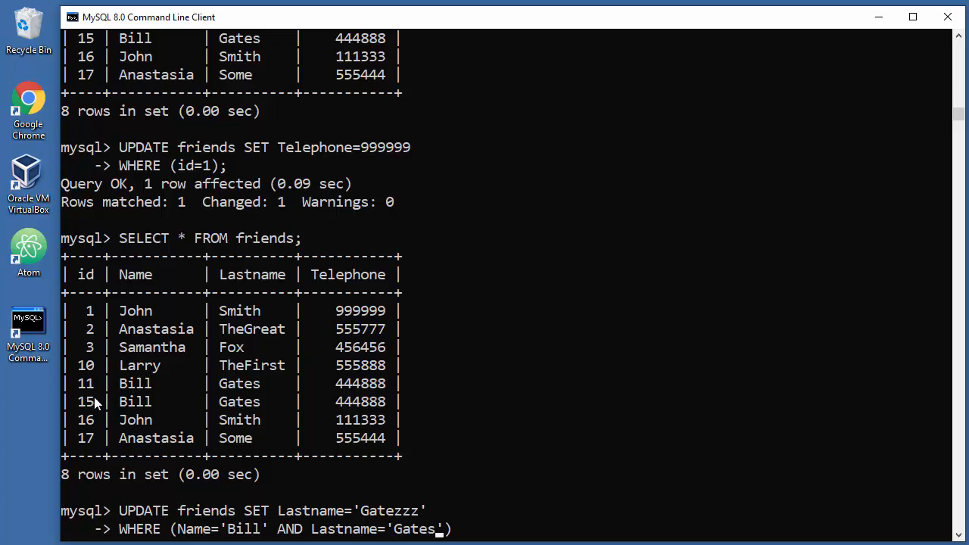
{"action": "mouse_move", "coordinate": [161, 397]}
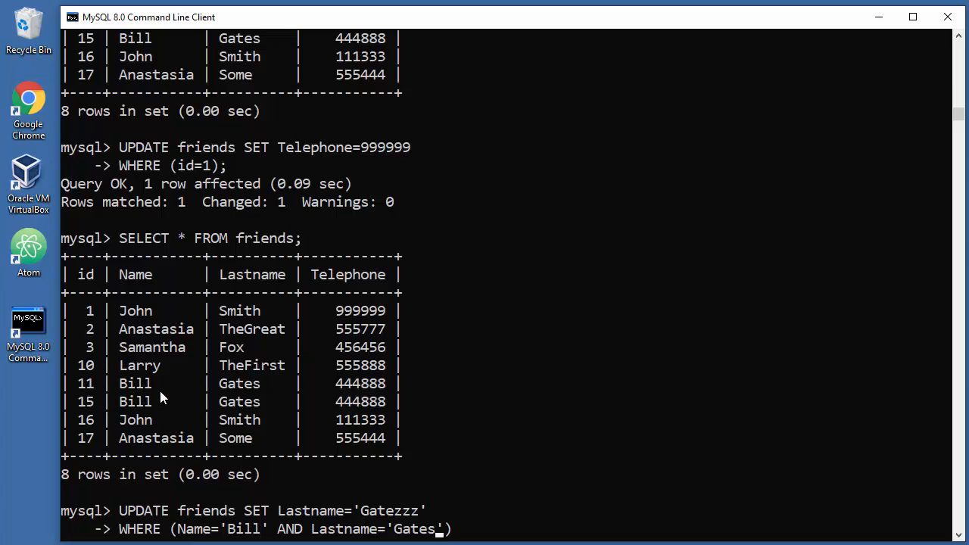
{"action": "mouse_move", "coordinate": [170, 394]}
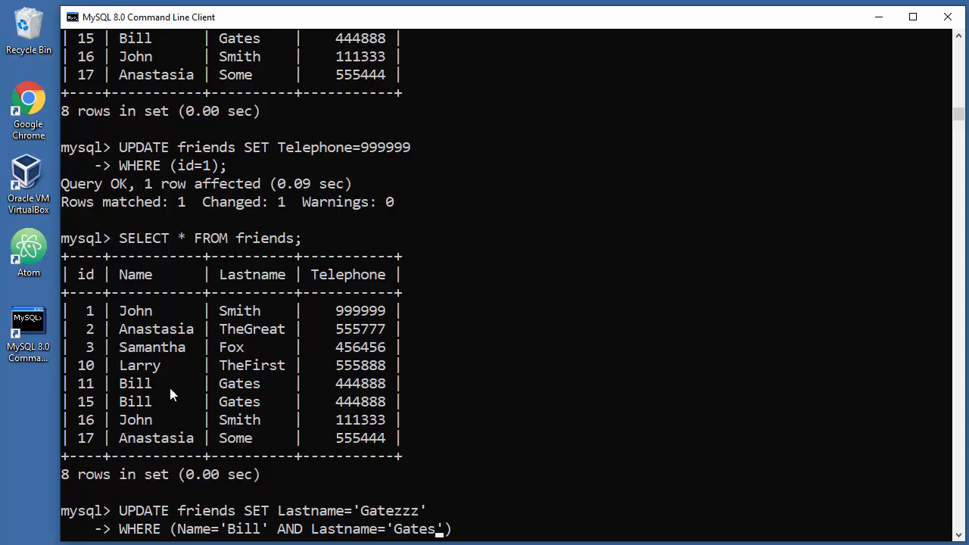
{"action": "mouse_move", "coordinate": [578, 406]}
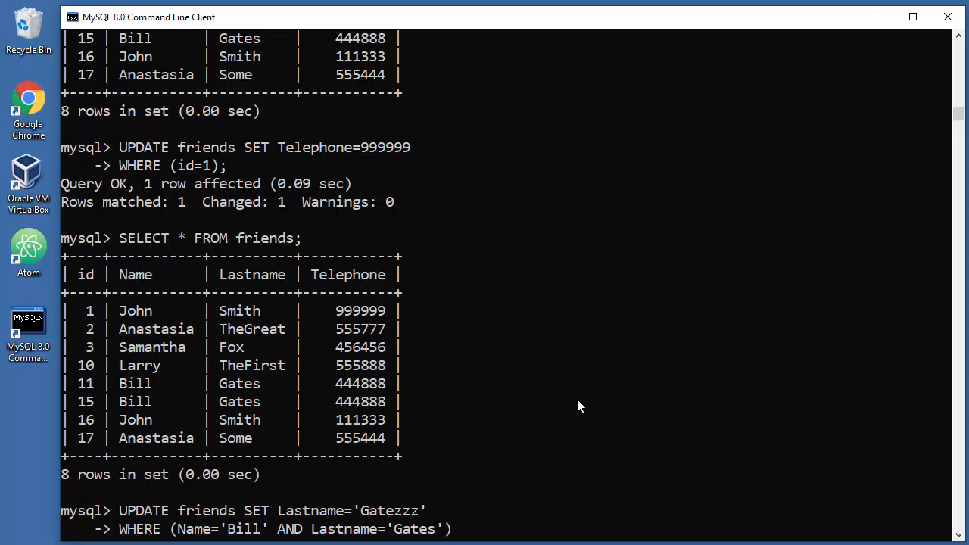
{"action": "type", "text": ";"}
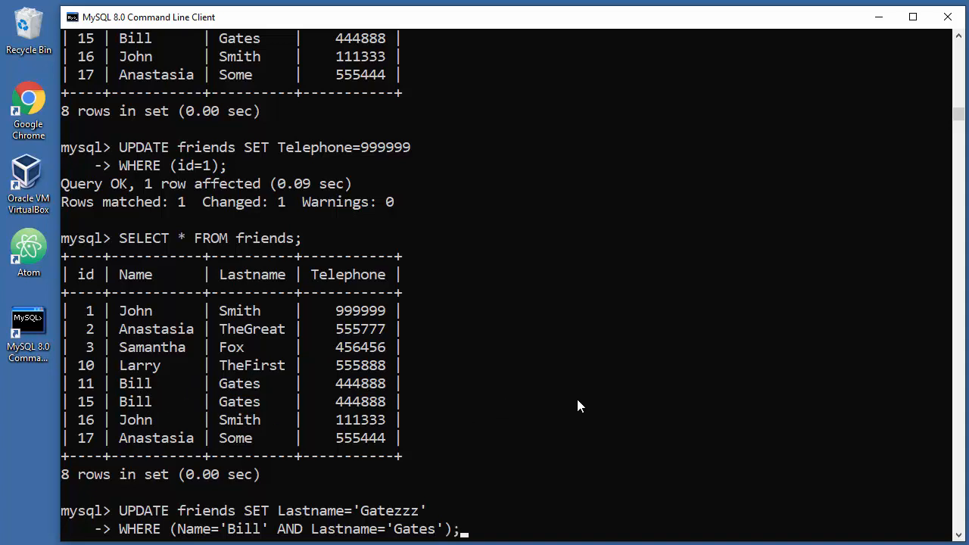
{"action": "key", "text": "Return"}
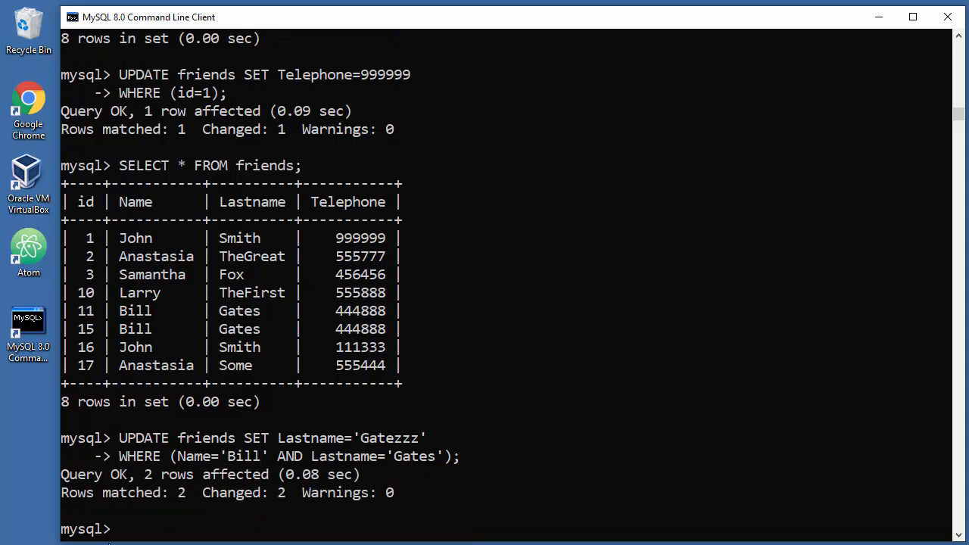
{"action": "mouse_move", "coordinate": [559, 509]}
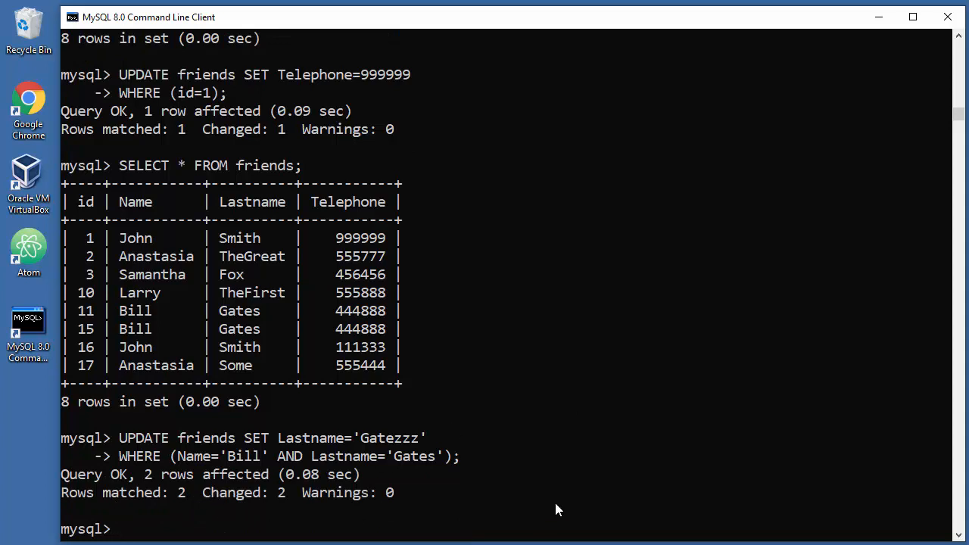
Run SELECT * FROM friends; showing both Bill rows with lastname Gatezzz
{"action": "type", "text": "SELECT * FROM friends;"}
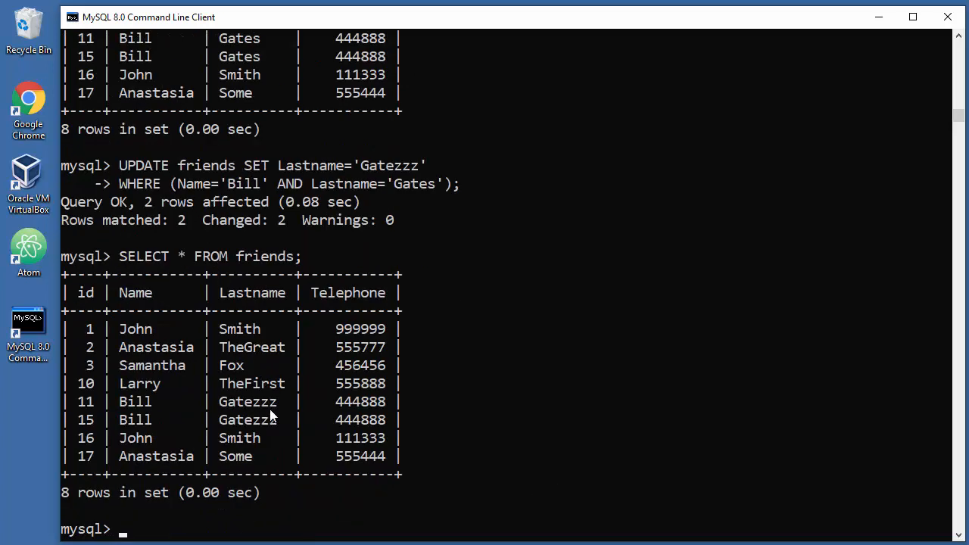
{"action": "mouse_move", "coordinate": [295, 406]}
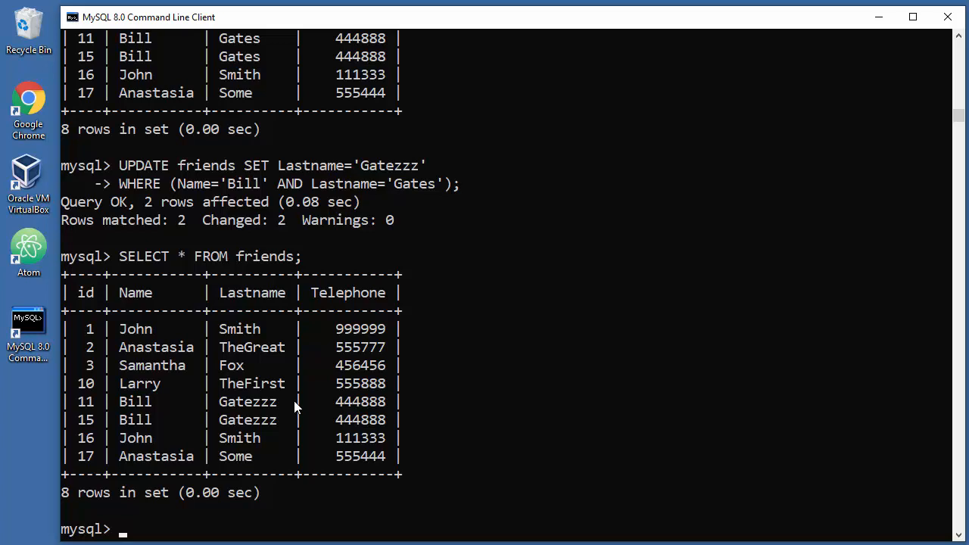
{"action": "mouse_move", "coordinate": [362, 189]}
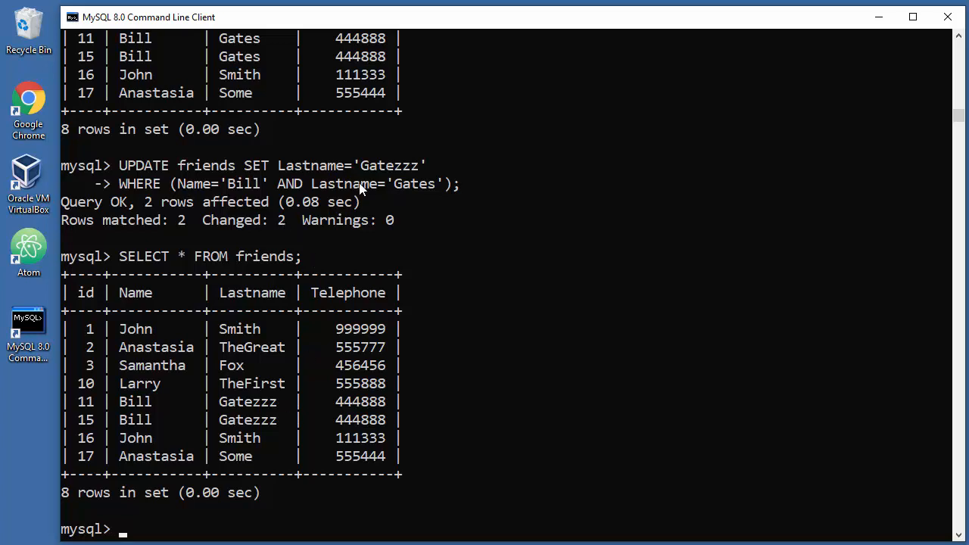
{"action": "mouse_move", "coordinate": [277, 418]}
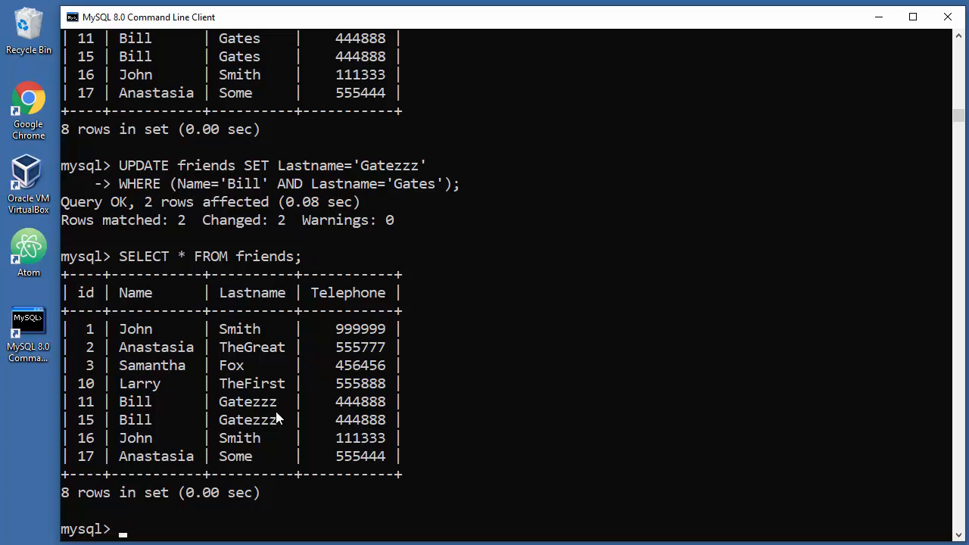
{"action": "mouse_move", "coordinate": [462, 402]}
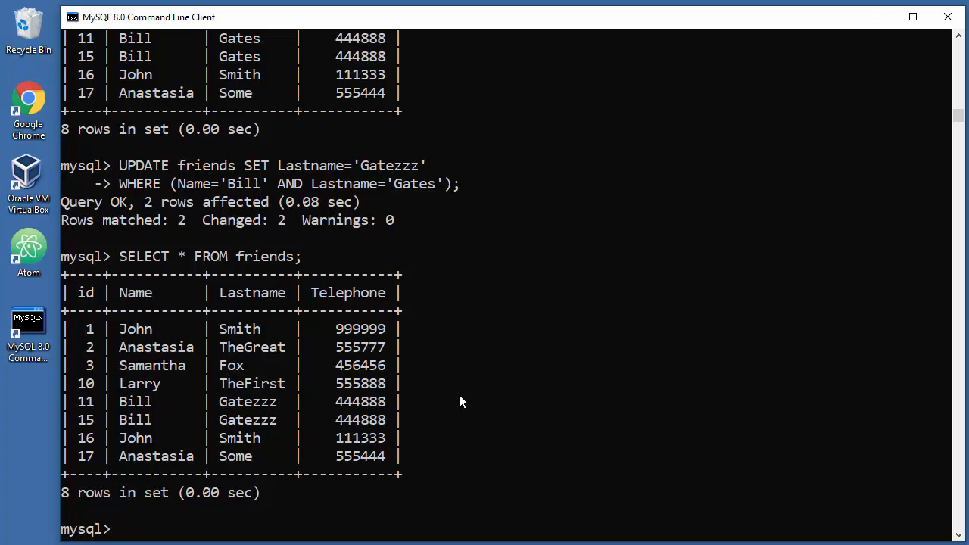
{"action": "mouse_move", "coordinate": [488, 391]}
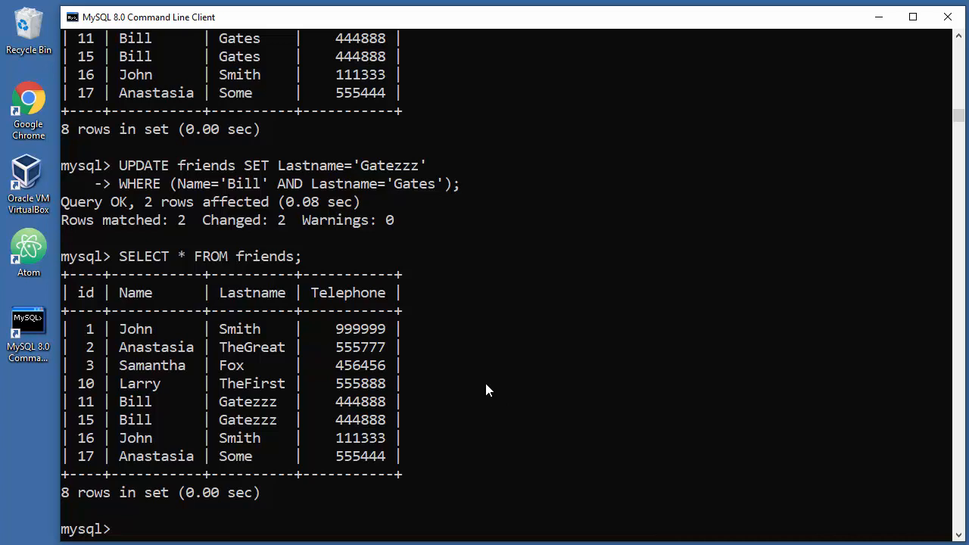
{"action": "mouse_move", "coordinate": [368, 331]}
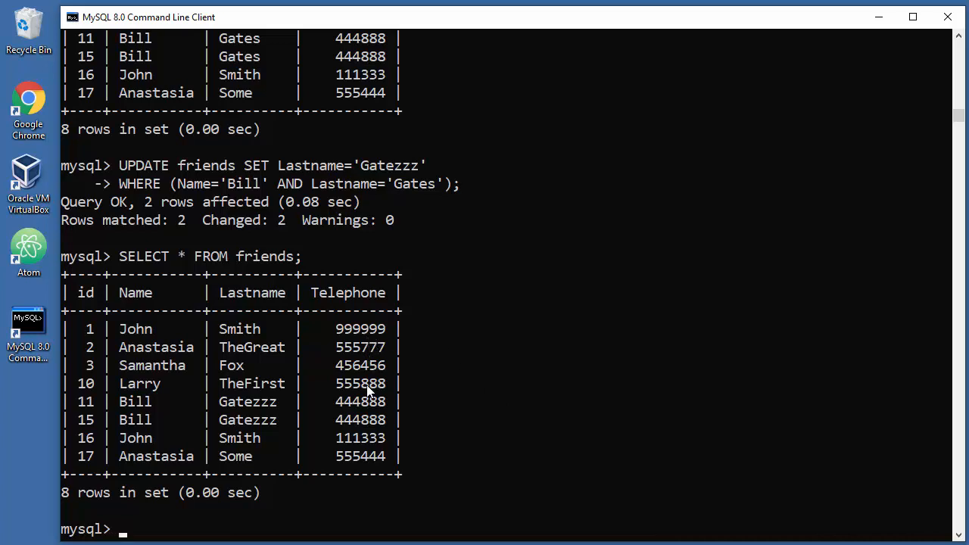
{"action": "mouse_move", "coordinate": [448, 419]}
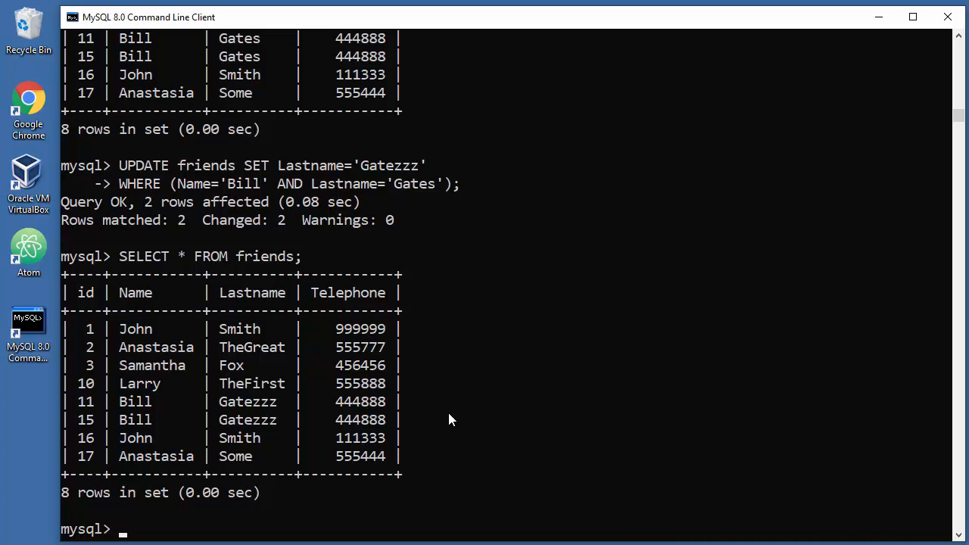
Compose UPDATE friends SET Telephone=111111 with no WHERE clause, left unrun
{"action": "type", "text": "U"}
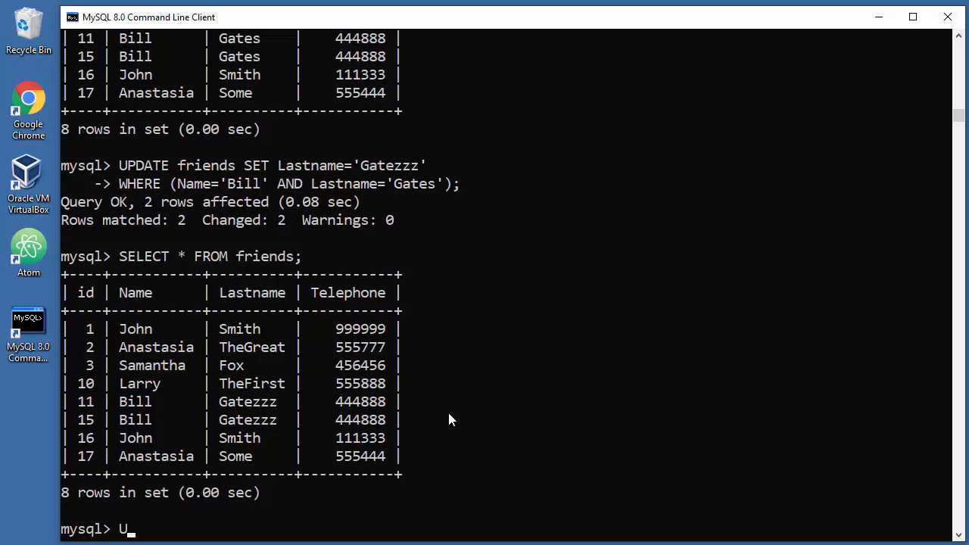
{"action": "type", "text": "PDATE"}
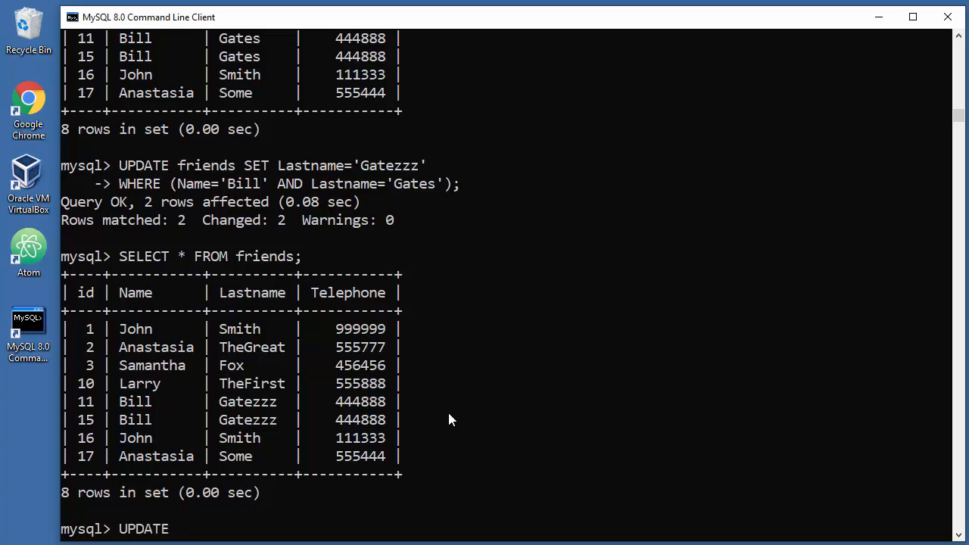
{"action": "type", "text": "friends"}
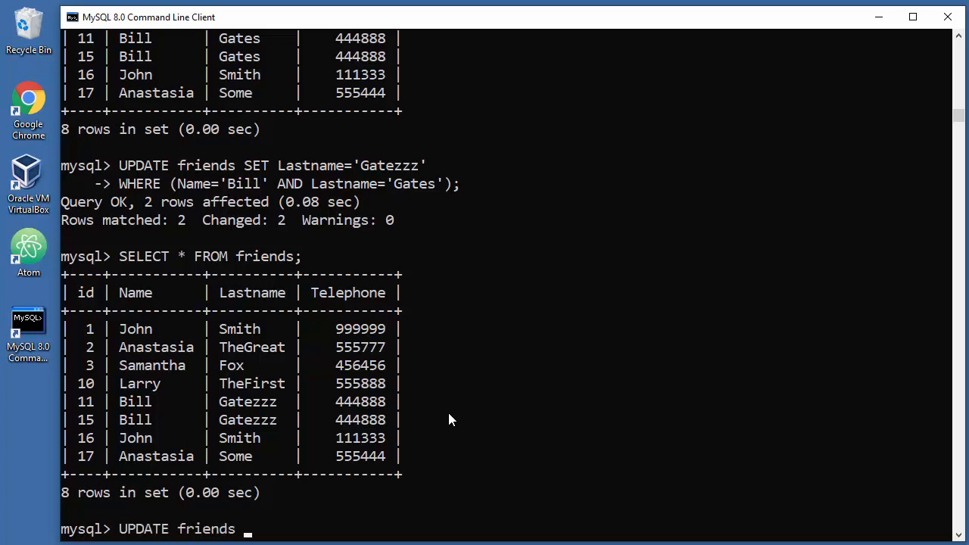
{"action": "type", "text": "SET"}
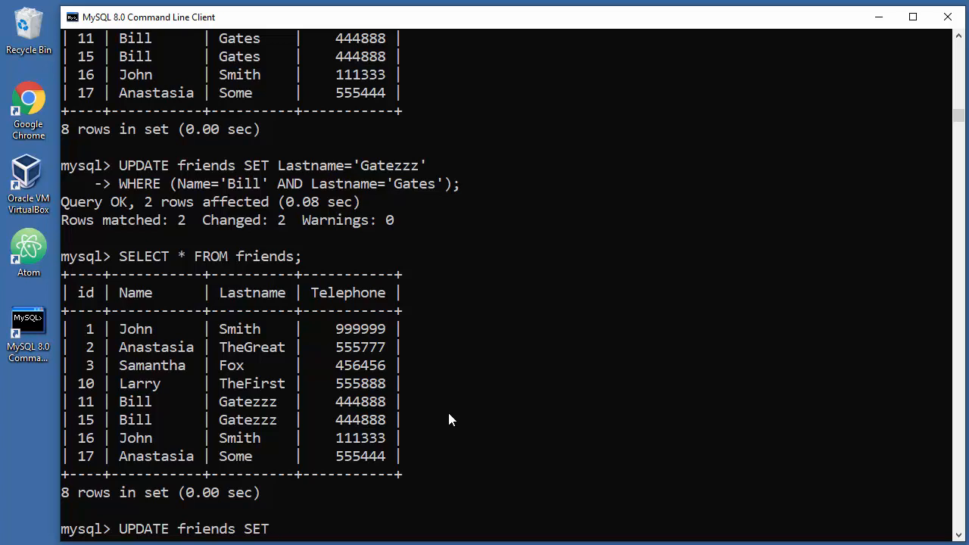
{"action": "type", "text": "Telep"}
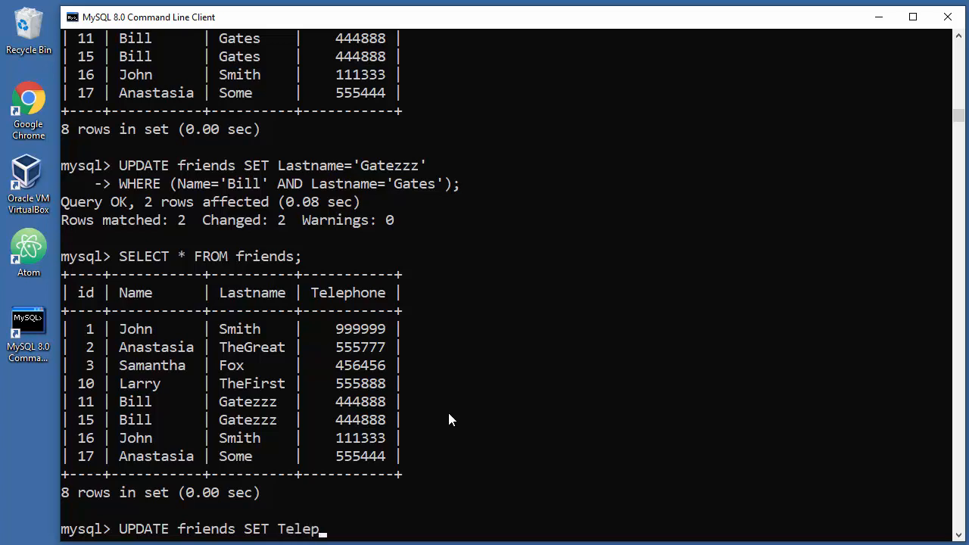
{"action": "type", "text": "hone="}
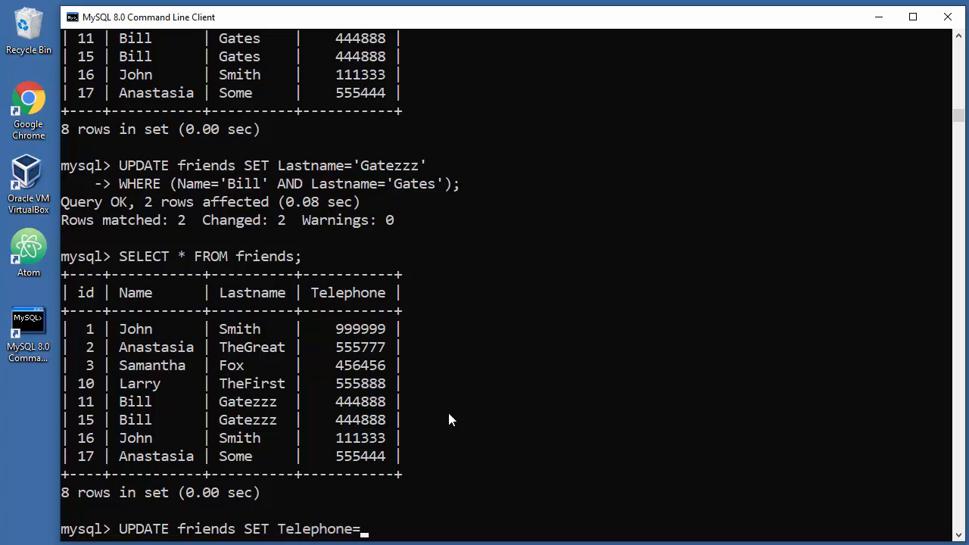
{"action": "type", "text": "111"}
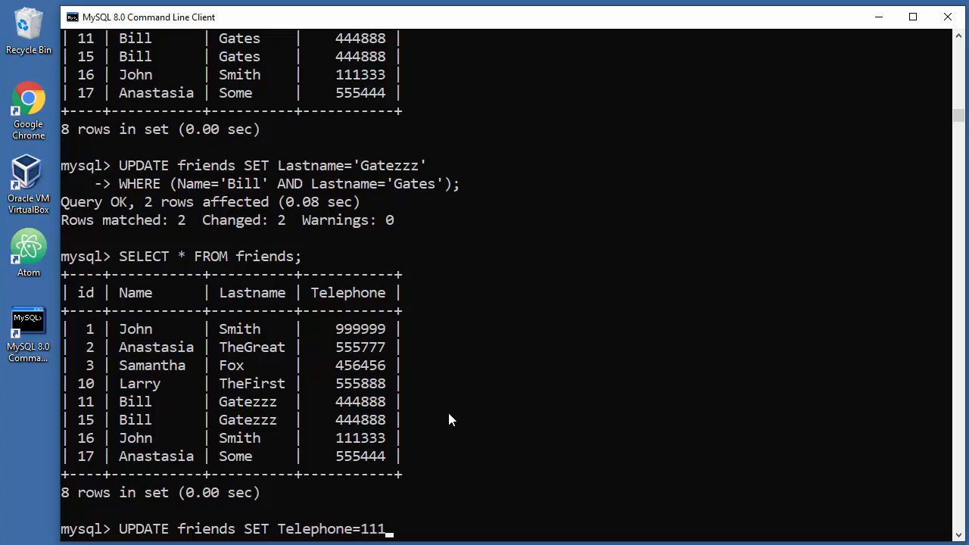
{"action": "type", "text": "111"}
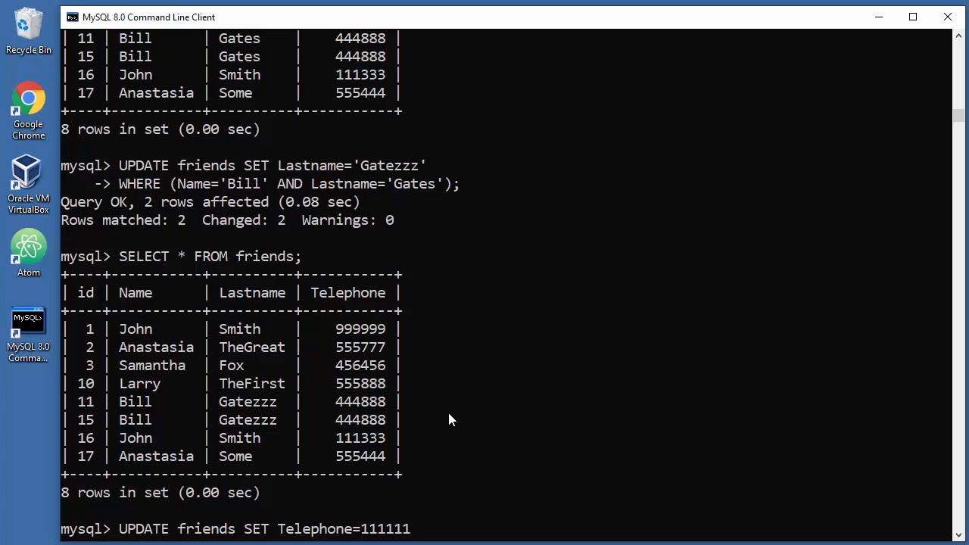
Run the WHERE-less UPDATE setting all 8 Telephones to 111111, then enter SELECT * FROM friends;
{"action": "key", "text": "Return"}
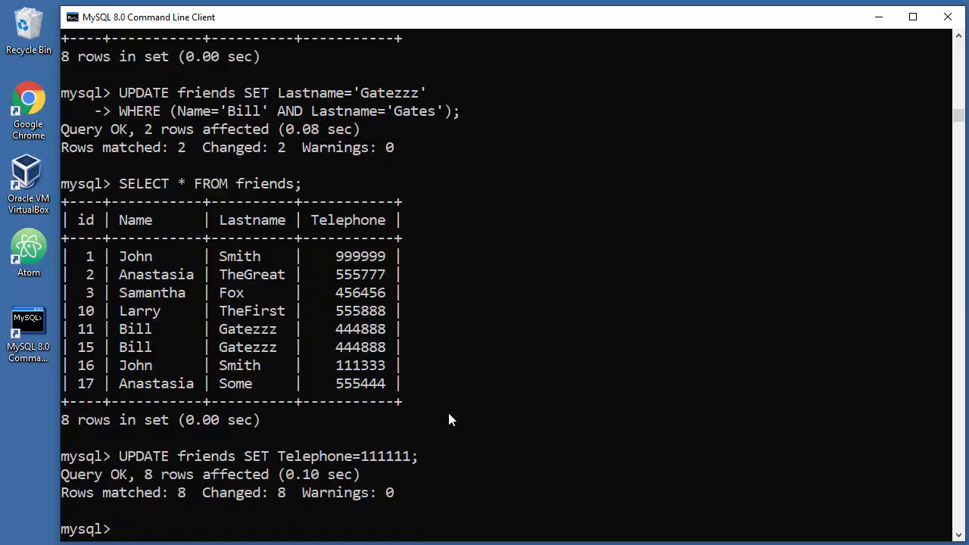
{"action": "mouse_move", "coordinate": [148, 482]}
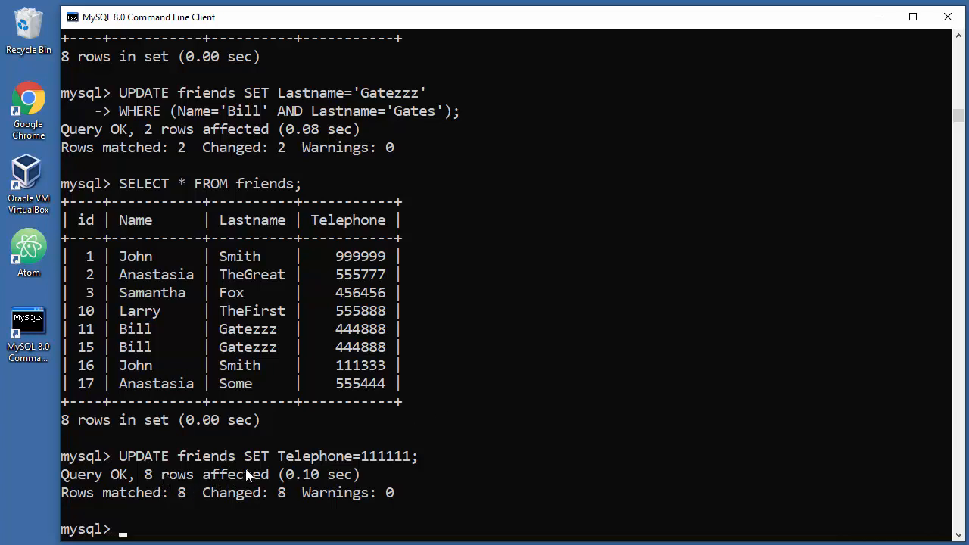
{"action": "mouse_move", "coordinate": [509, 378]}
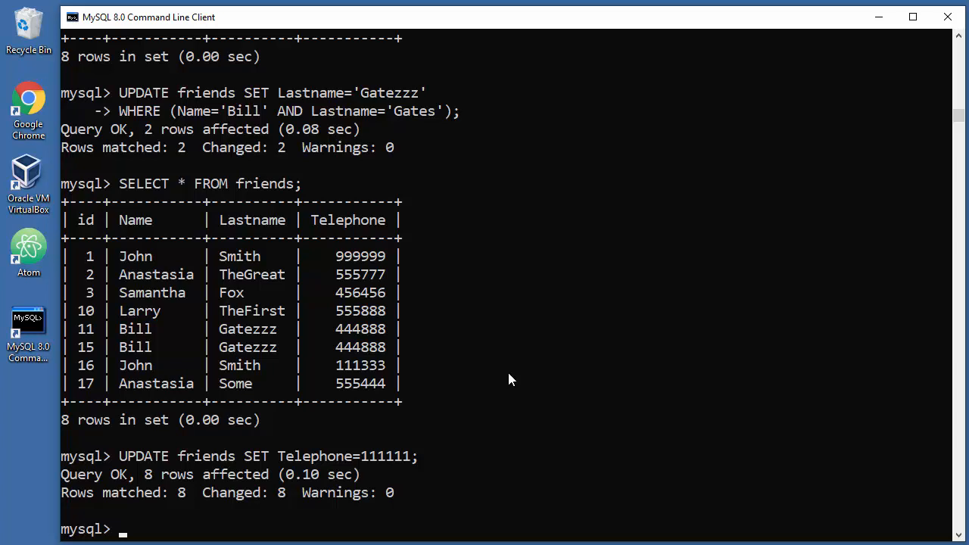
{"action": "type", "text": "SELECT * FROM friends;"}
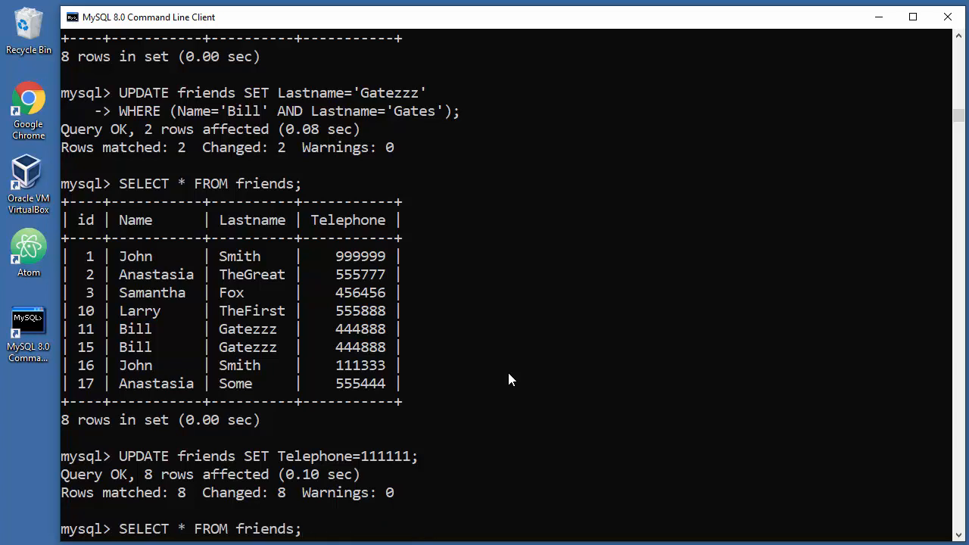
Scroll the listed friends table confirming every Telephone is 111111
{"action": "scroll", "scroll_direction": "down", "scroll_amount": 3}
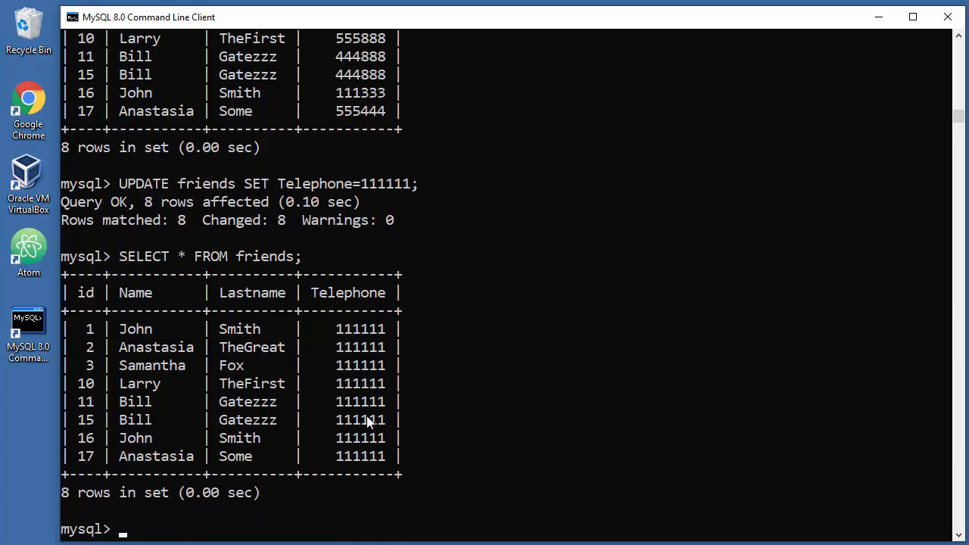
{"action": "mouse_move", "coordinate": [583, 359]}
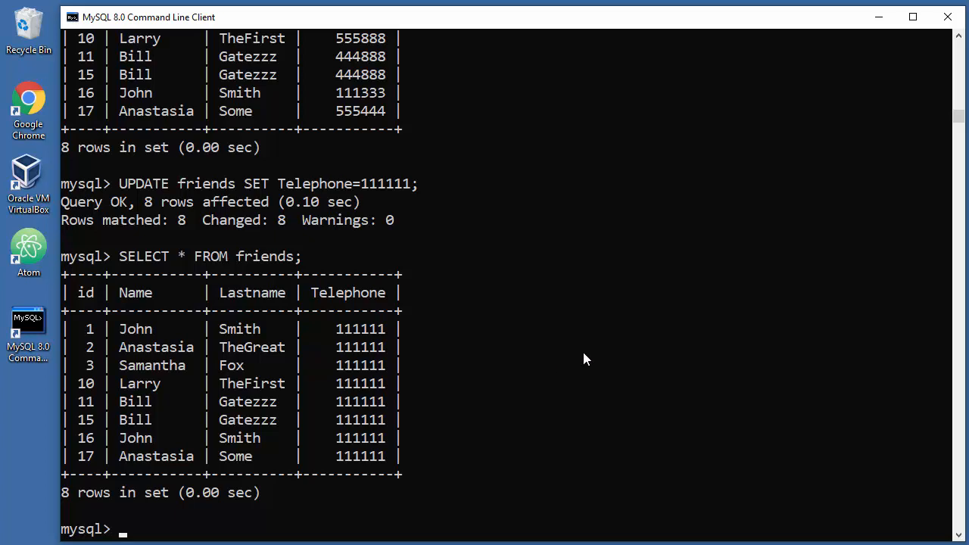
{"action": "mouse_move", "coordinate": [485, 369]}
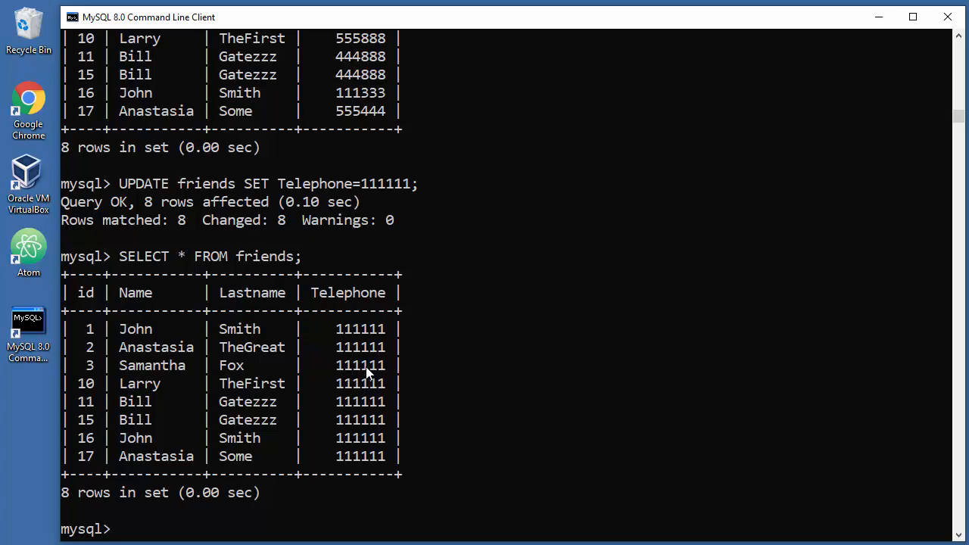
{"action": "mouse_move", "coordinate": [527, 303]}
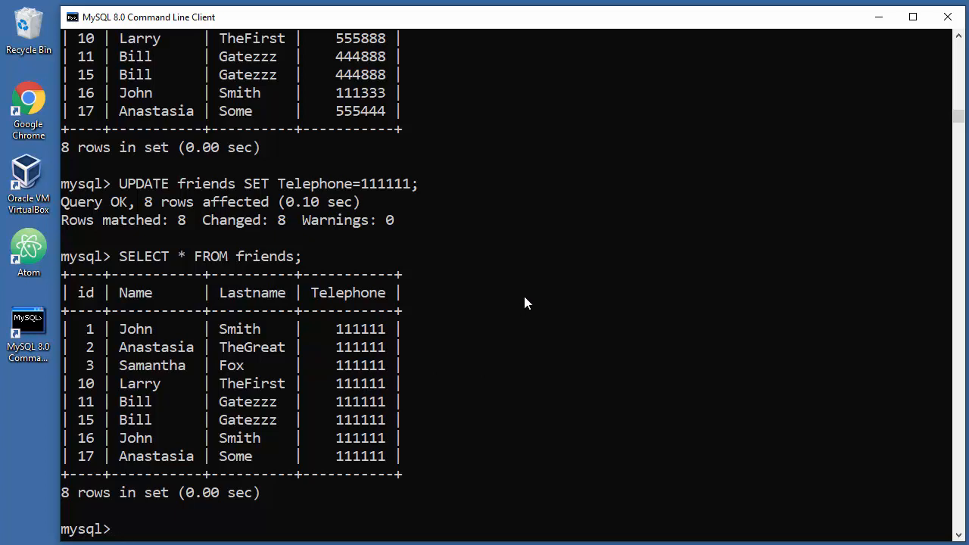
After a value-less UPDATE fails, run UPDATE friends SET Telephone=0; changing all 8 rows
{"action": "type", "text": "SELECT * FROM friends;"}
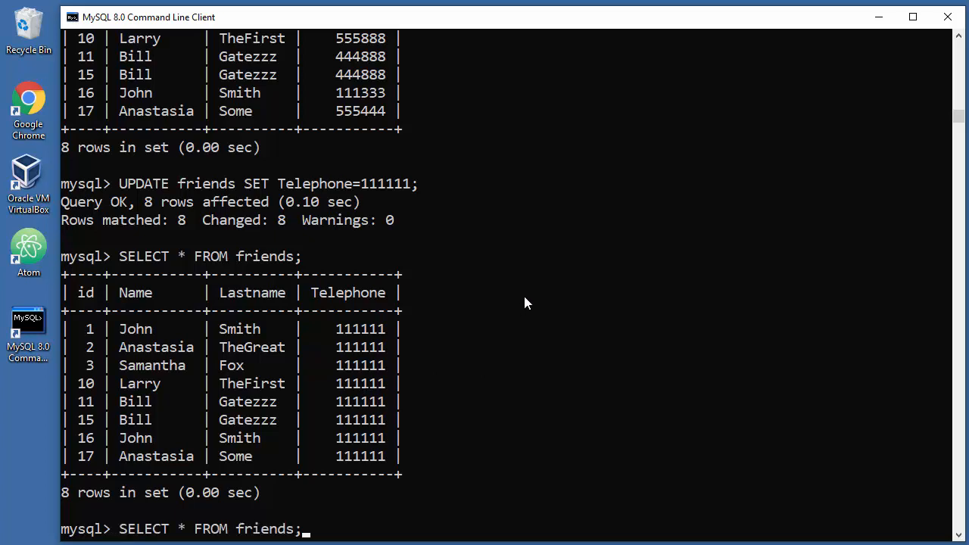
{"action": "type", "text": "UPDATE friends SET Telephone=111;"}
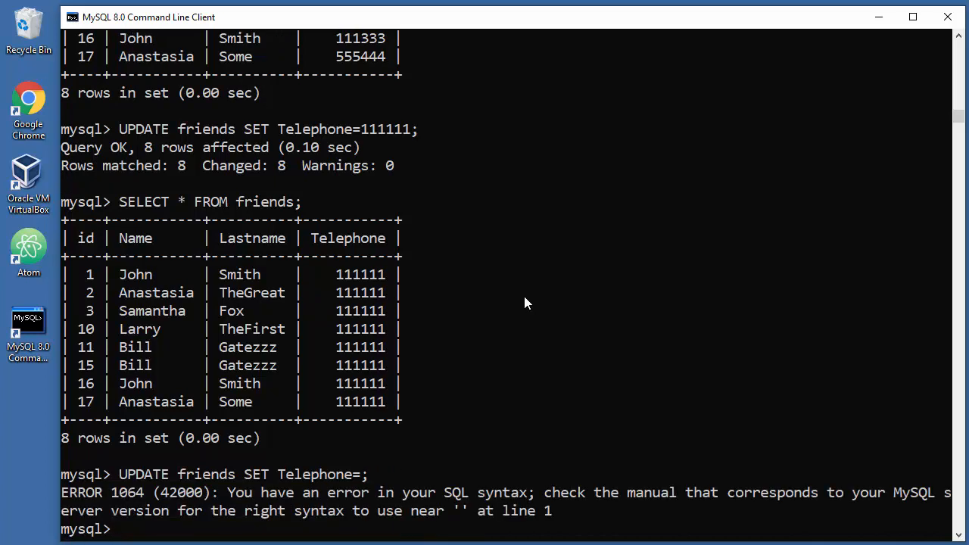
{"action": "type", "text": "UPDATE friends SET Telephone=;"}
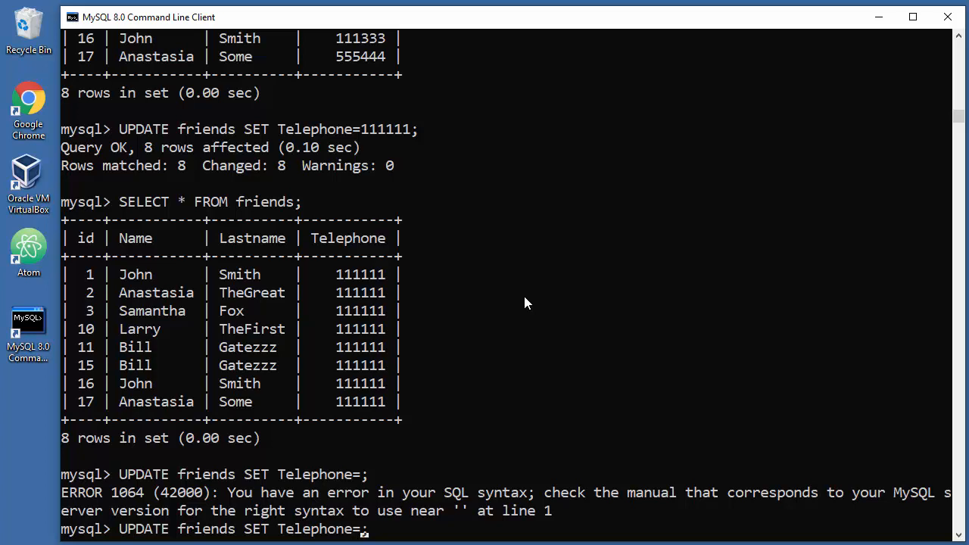
{"action": "key", "text": "Return"}
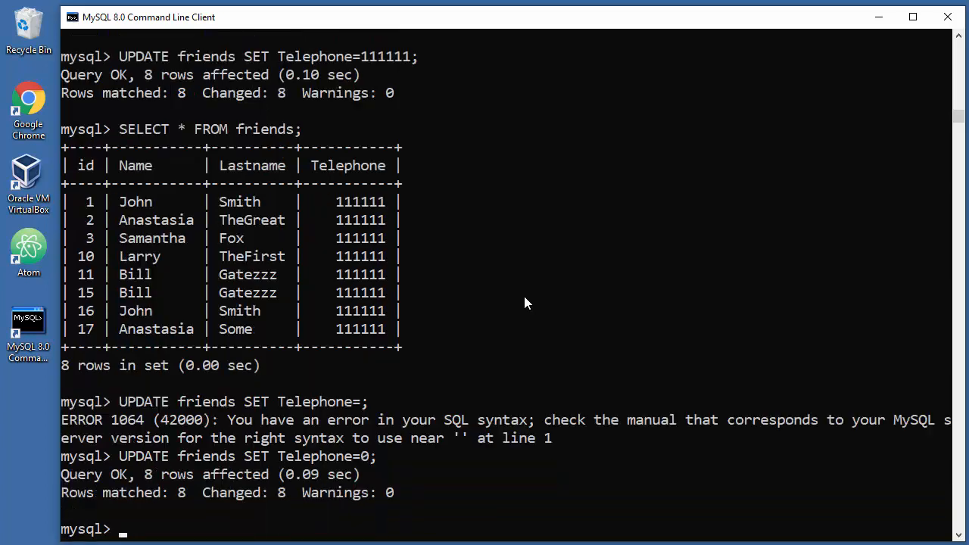
Run SELECT * FROM friends; showing all Telephones 0, then begin typing another UPDATE
{"action": "type", "text": "SELECT * FROM friends;"}
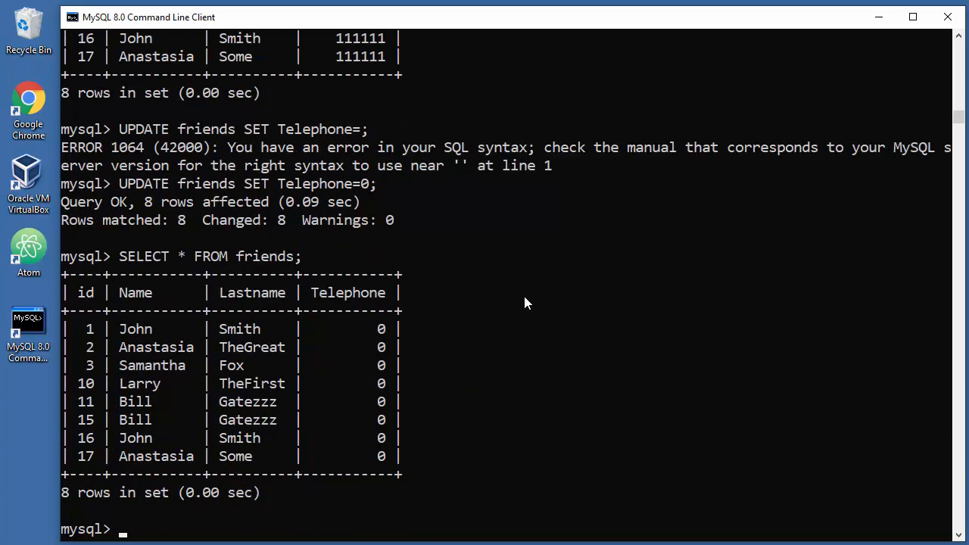
{"action": "mouse_move", "coordinate": [390, 363]}
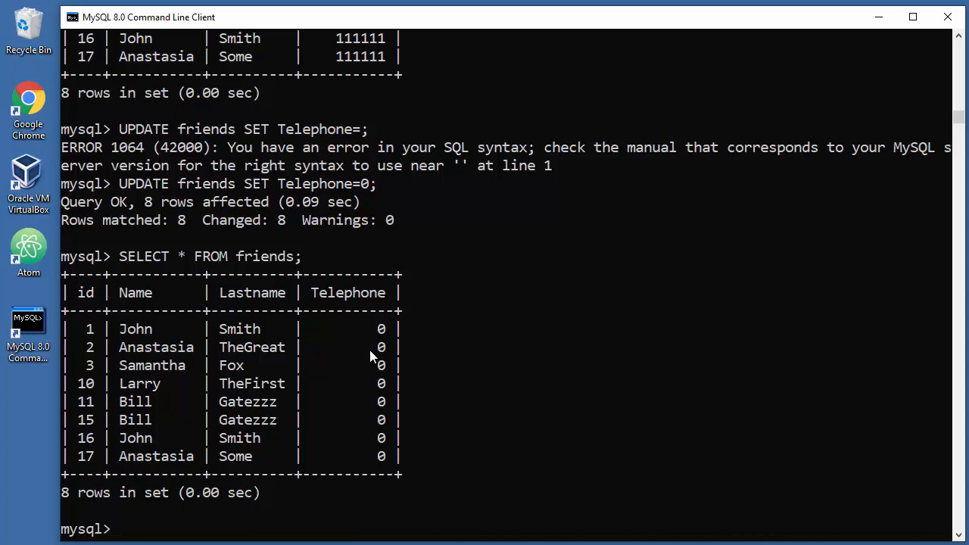
{"action": "mouse_move", "coordinate": [442, 348]}
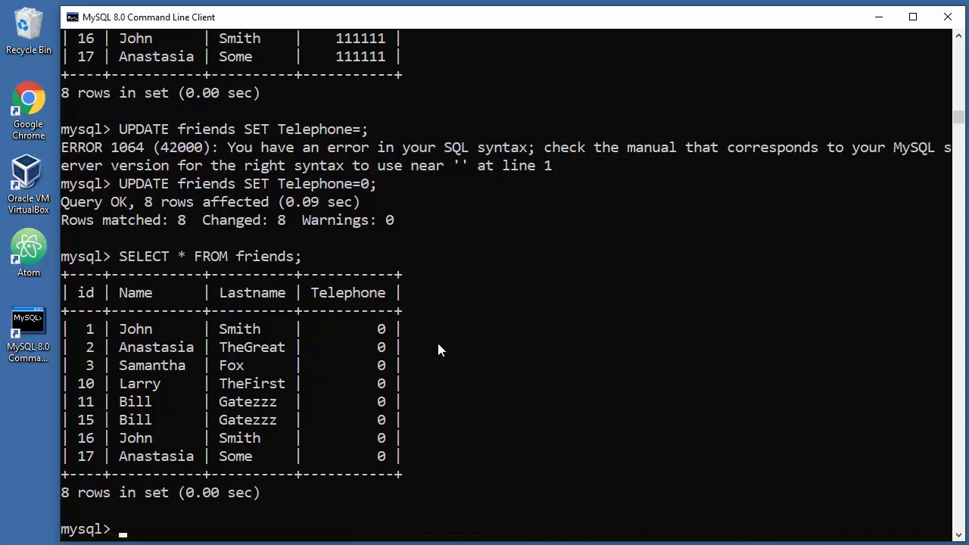
{"action": "type", "text": "UIPDATE"}
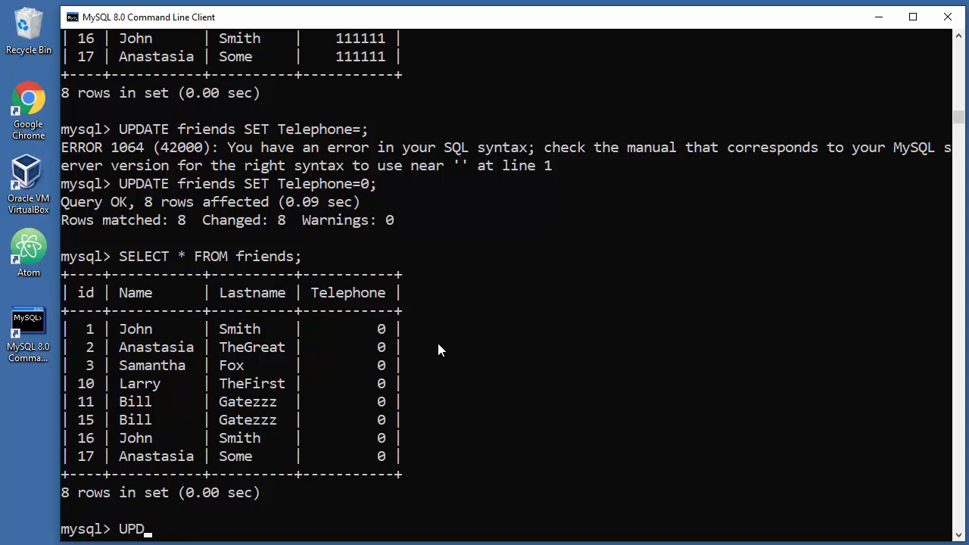
Write the first template line UPDATE table SET col='123456' and continue onto a new line
{"action": "type", "text": "ATE"}
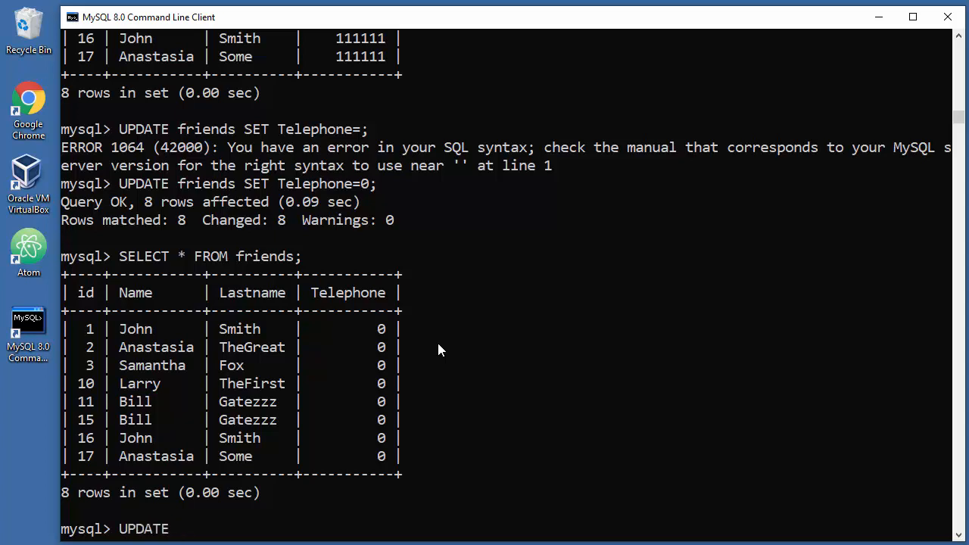
{"action": "type", "text": "table SET"}
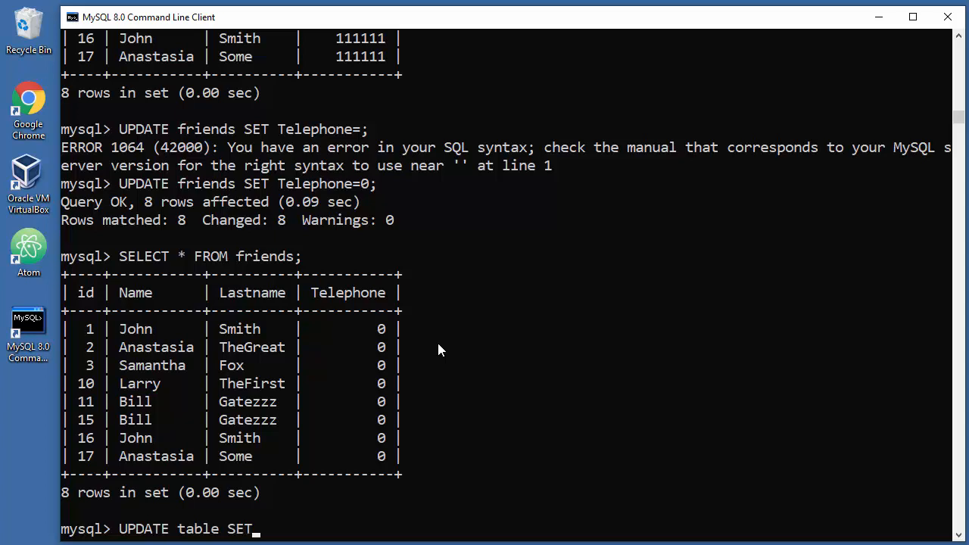
{"action": "type", "text": "col="}
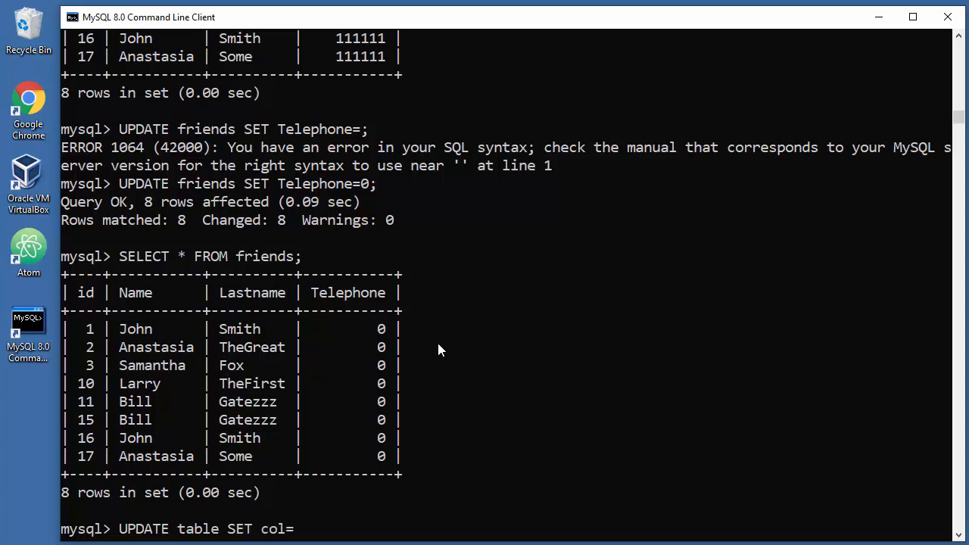
{"action": "type", "text": "'"}
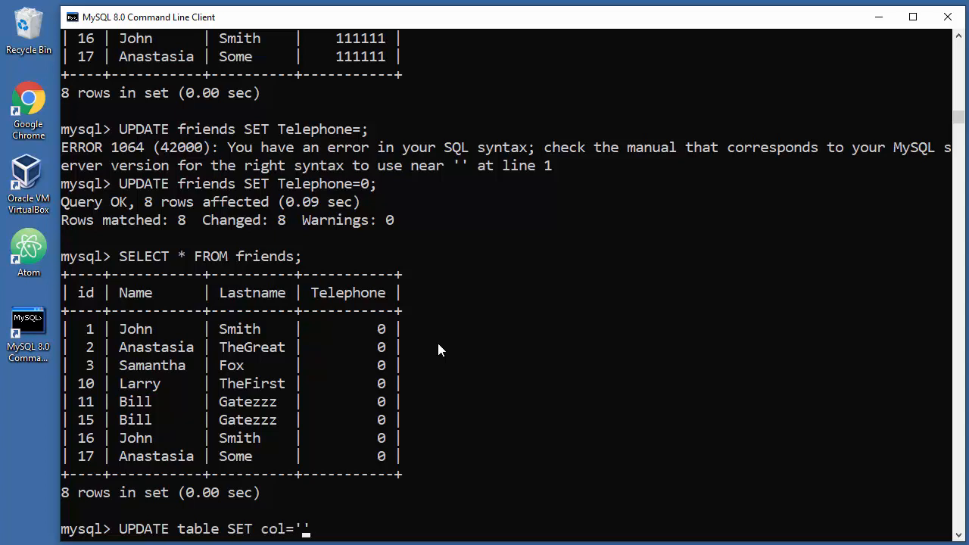
{"action": "type", "text": "123456"}
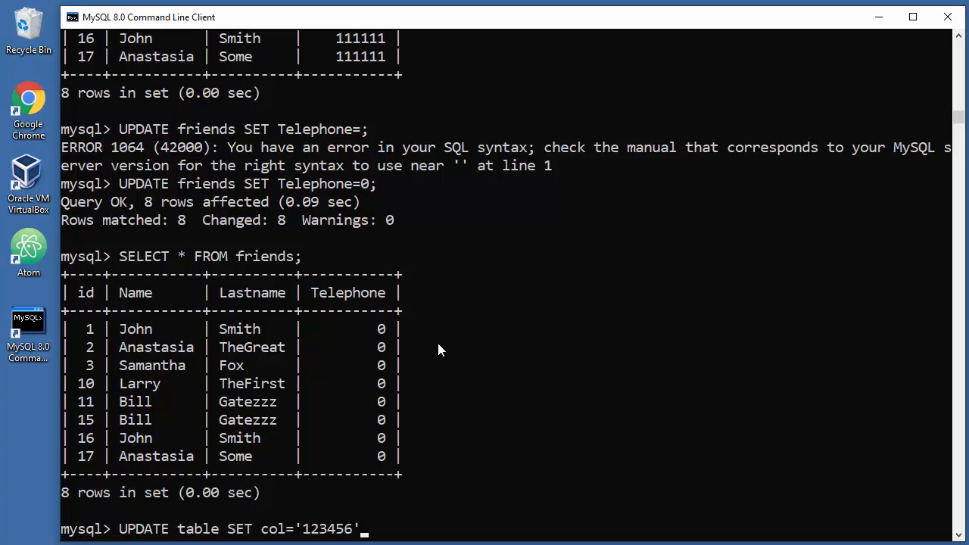
{"action": "mouse_move", "coordinate": [281, 537]}
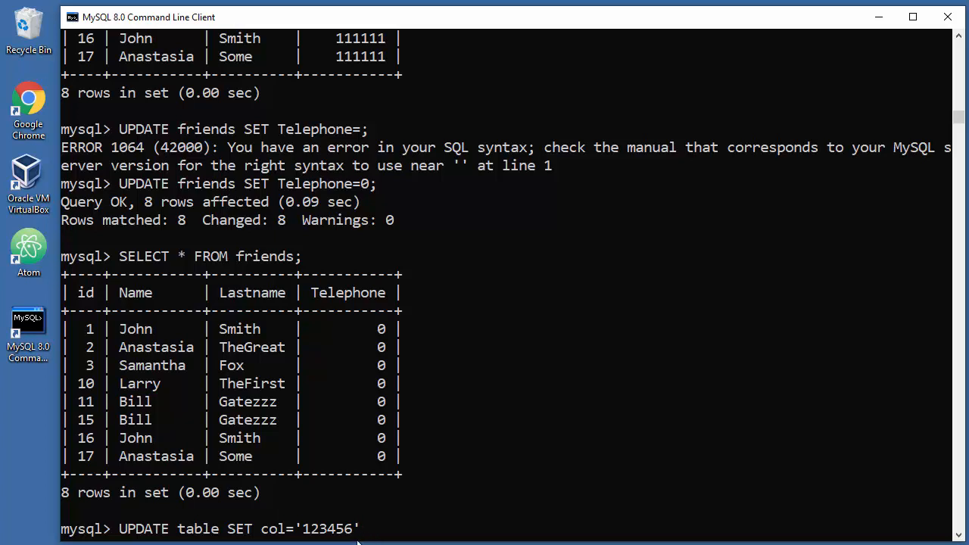
{"action": "key", "text": "Return"}
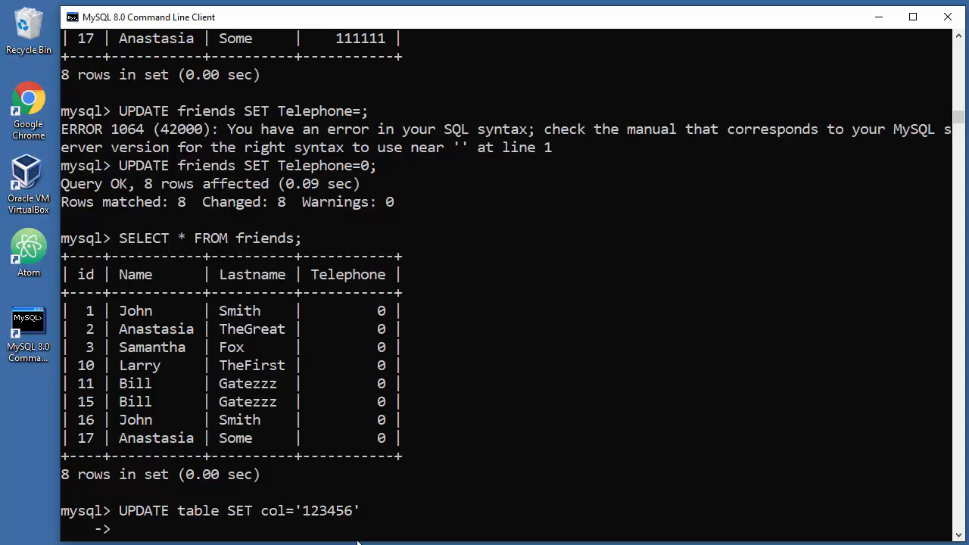
Draft the second line WHERE (colx=id AND coly='Names'); correcting the NAmes typo
{"action": "type", "text": "WHERE"}
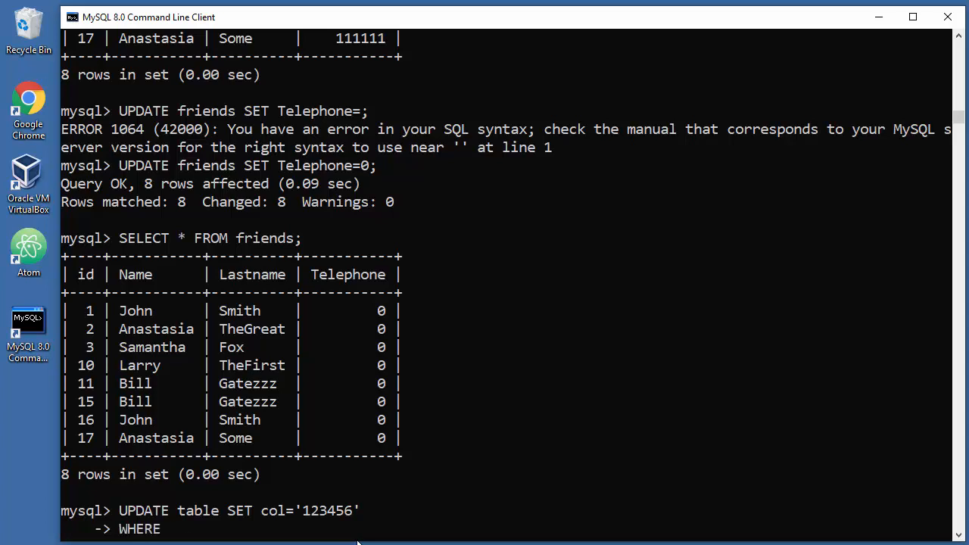
{"action": "type", "text": "()"}
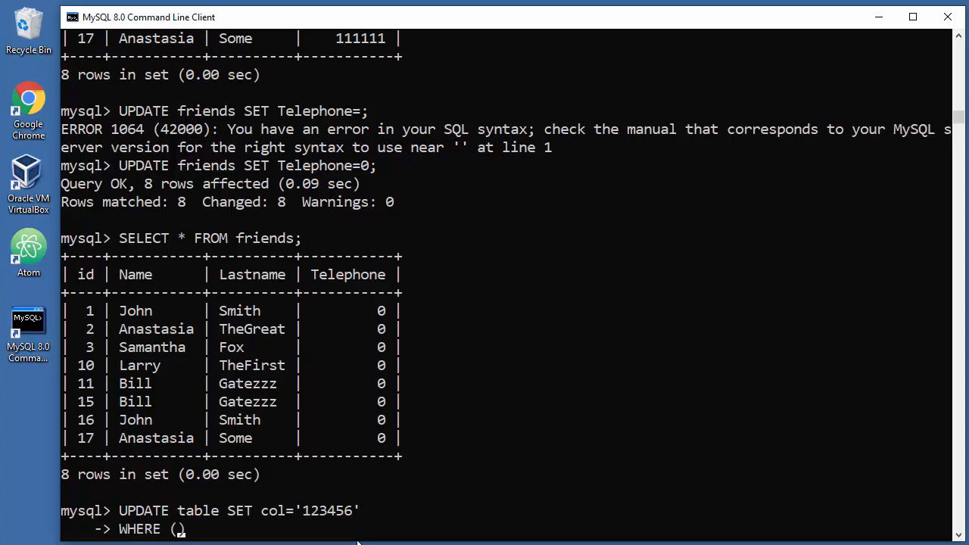
{"action": "type", "text": "colx"}
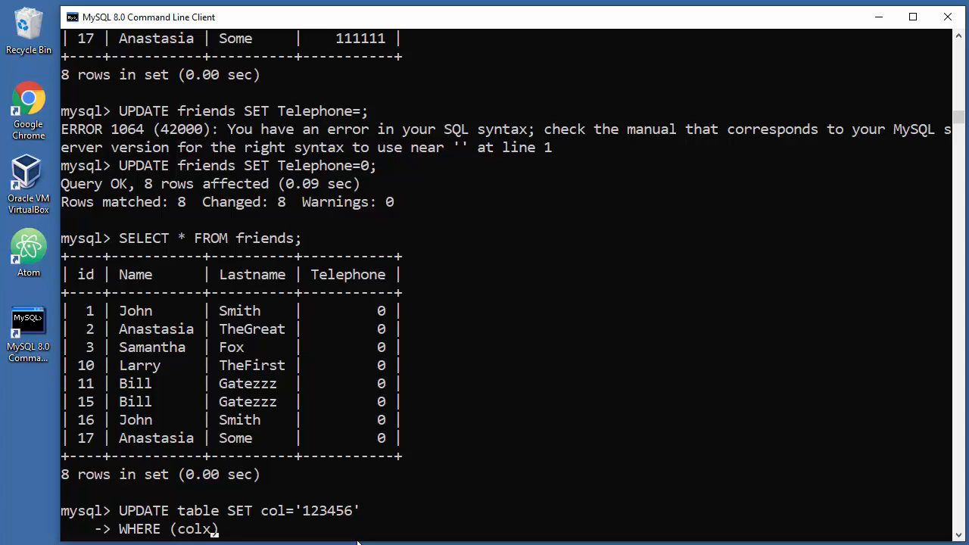
{"action": "type", "text": "=id AND col"}
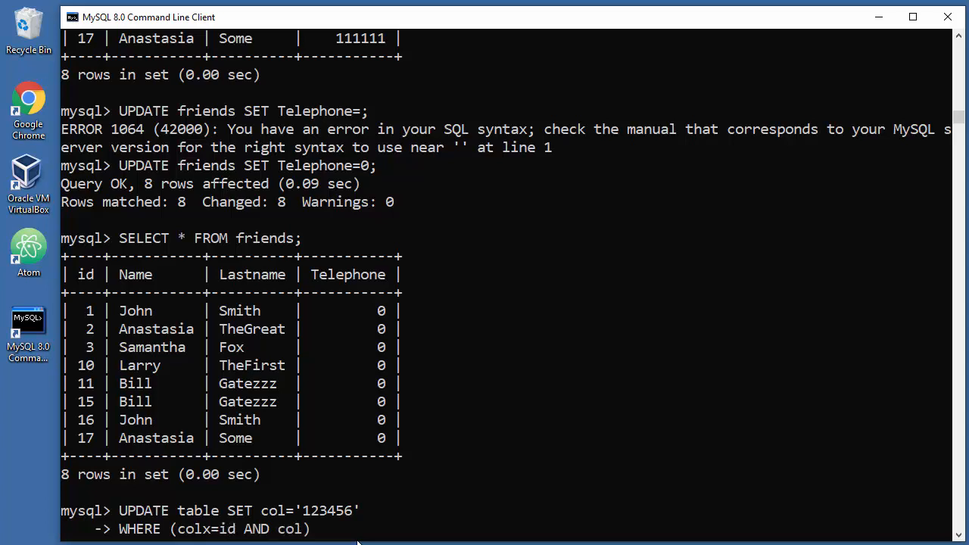
{"action": "type", "text": "y='"}
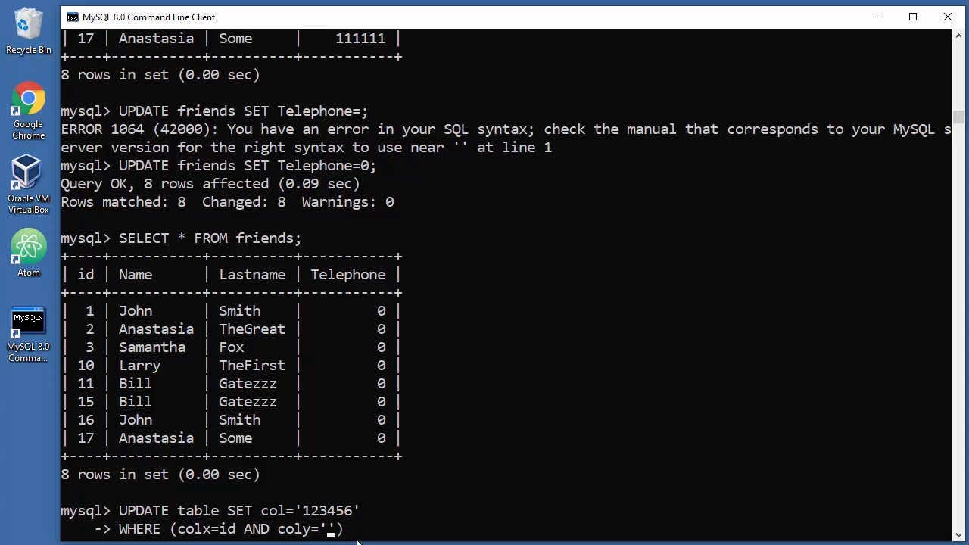
{"action": "type", "text": "NAmes"}
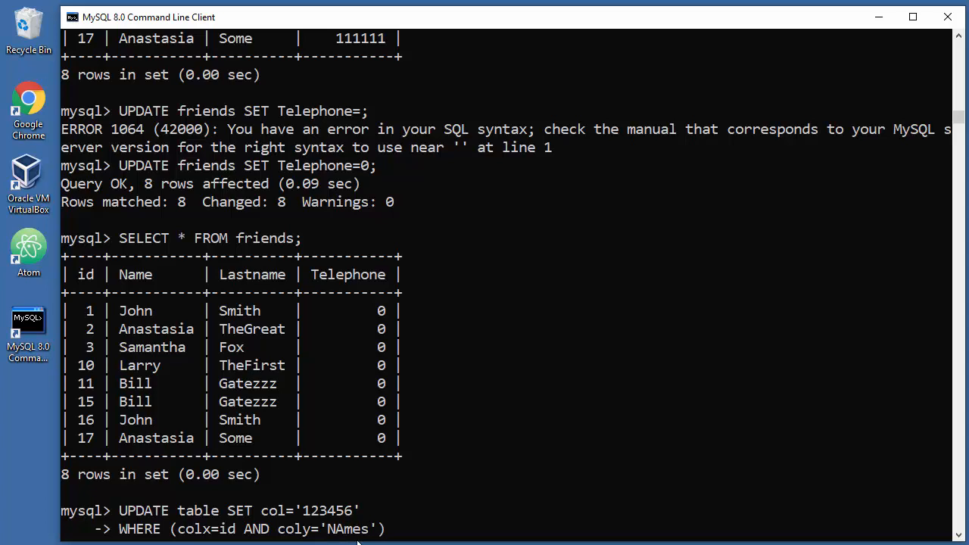
{"action": "key", "text": "Backspace"}
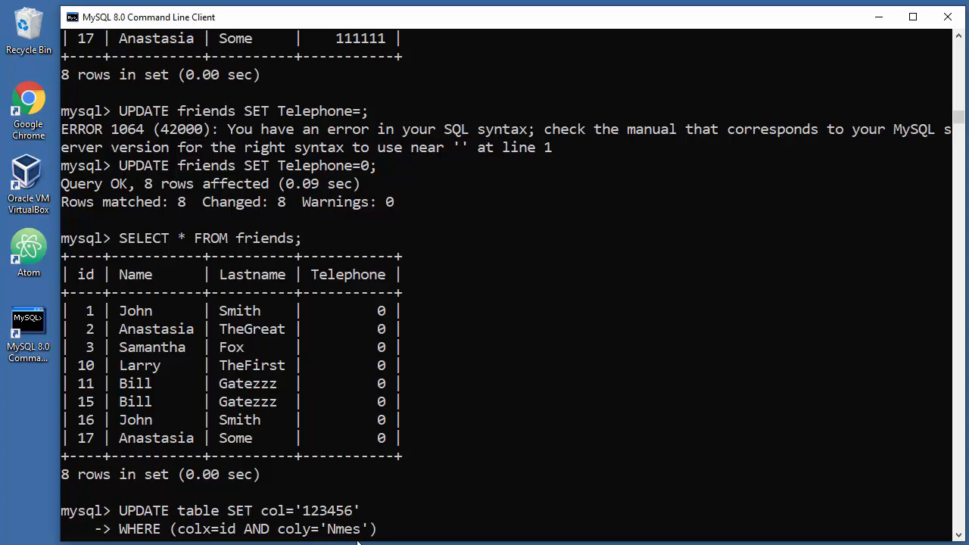
{"action": "type", "text": "Names');"}
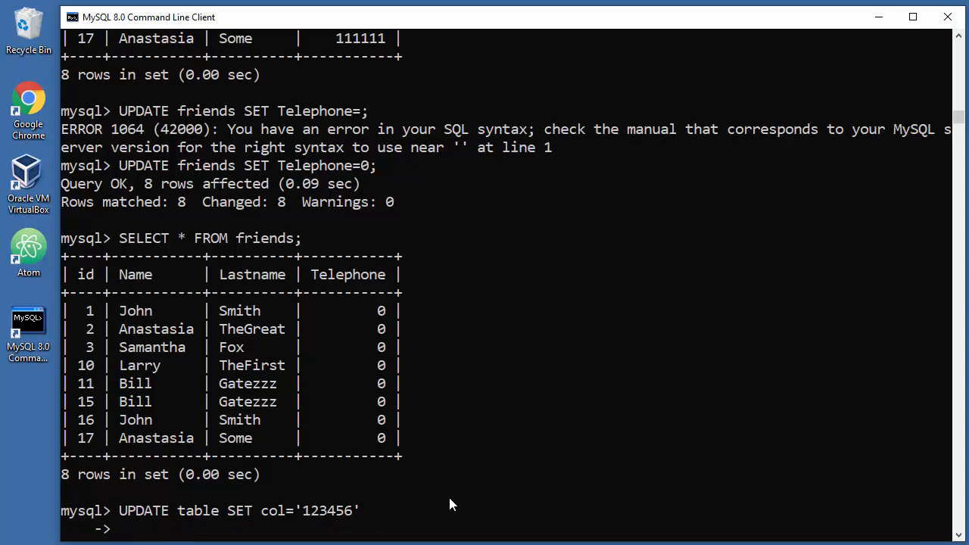
Terminate the template with ; and run it, getting syntax ERROR 1064 near 'table SET col'
{"action": "type", "text": ";"}
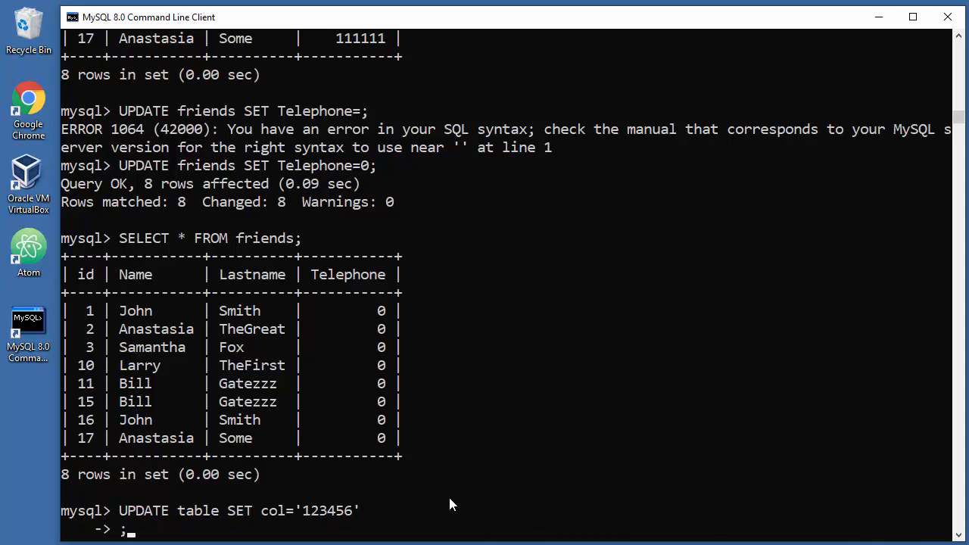
{"action": "key", "text": "Return"}
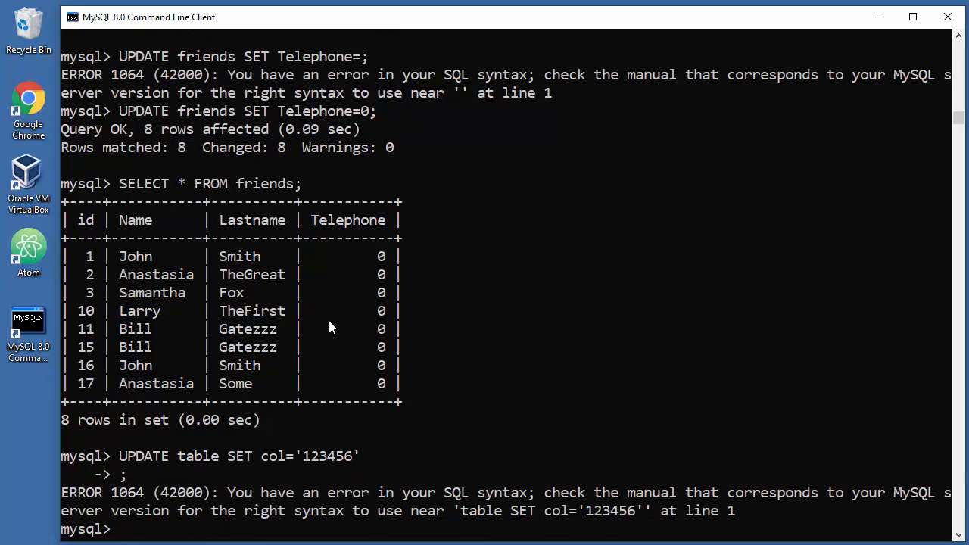
{"action": "mouse_move", "coordinate": [381, 336]}
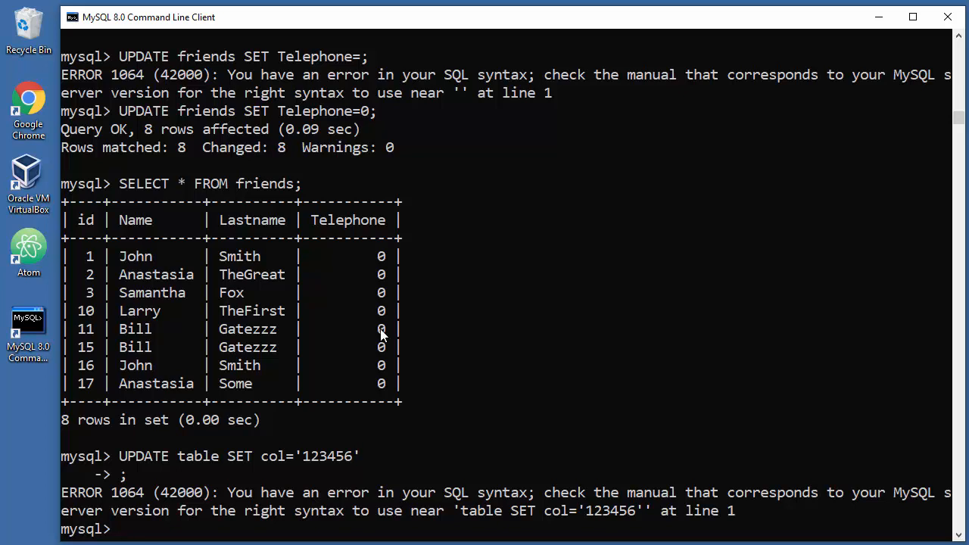
{"action": "mouse_move", "coordinate": [674, 387]}
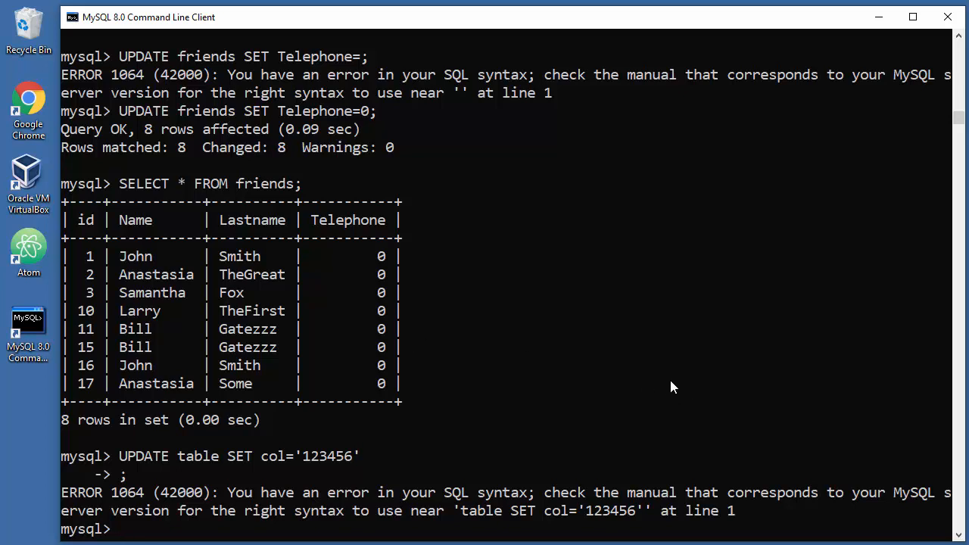
{"action": "mouse_move", "coordinate": [886, 469]}
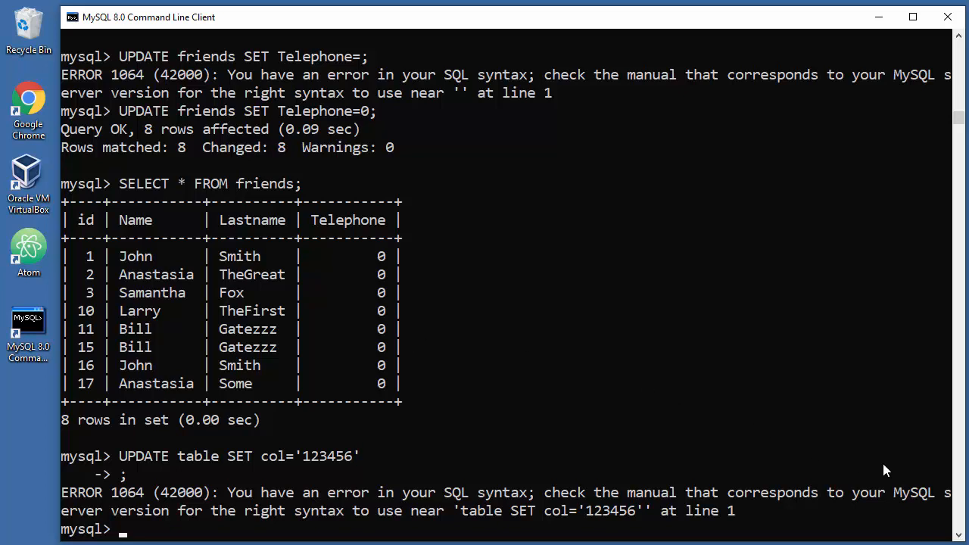